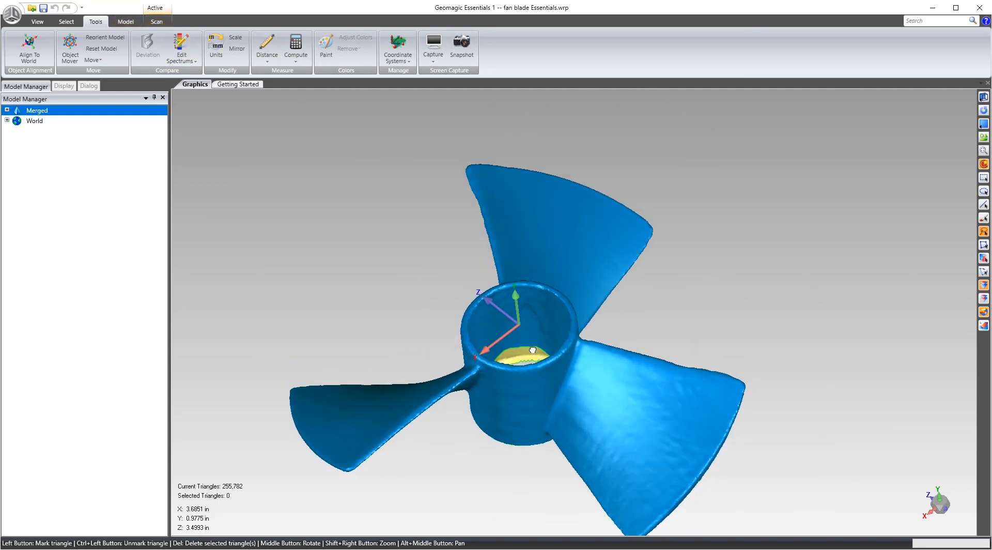
# Start a Create by Section curve operation on the fan blade mesh from the Model tools.
pyautogui.moveTo(531, 351); pyautogui.dragTo(554, 298)
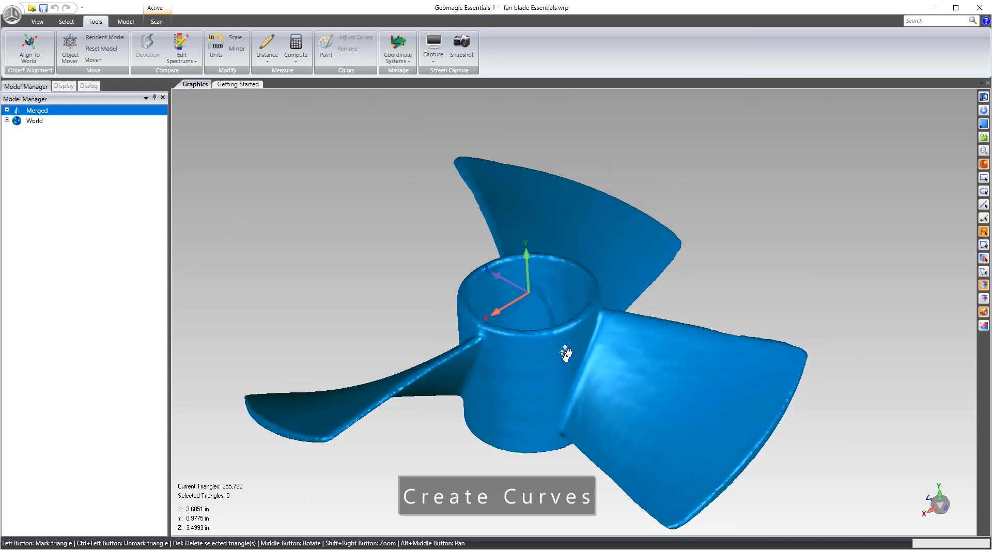
pyautogui.moveTo(518, 372)
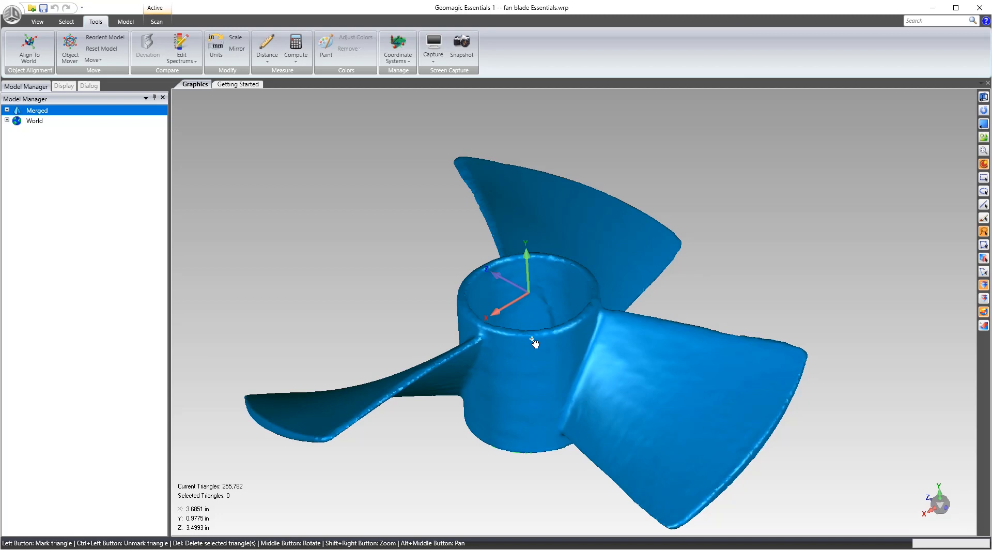
pyautogui.moveTo(519, 307)
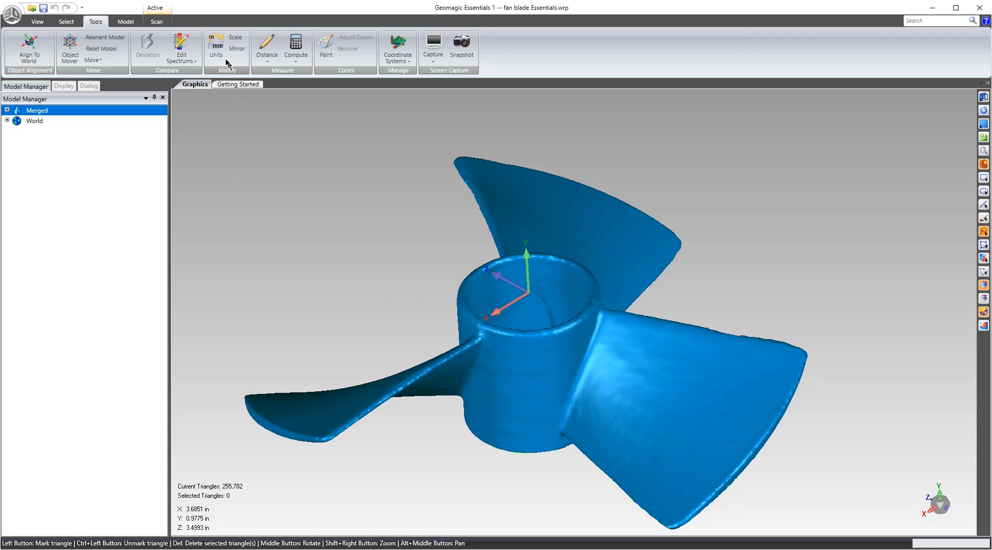
pyautogui.click(125, 21)
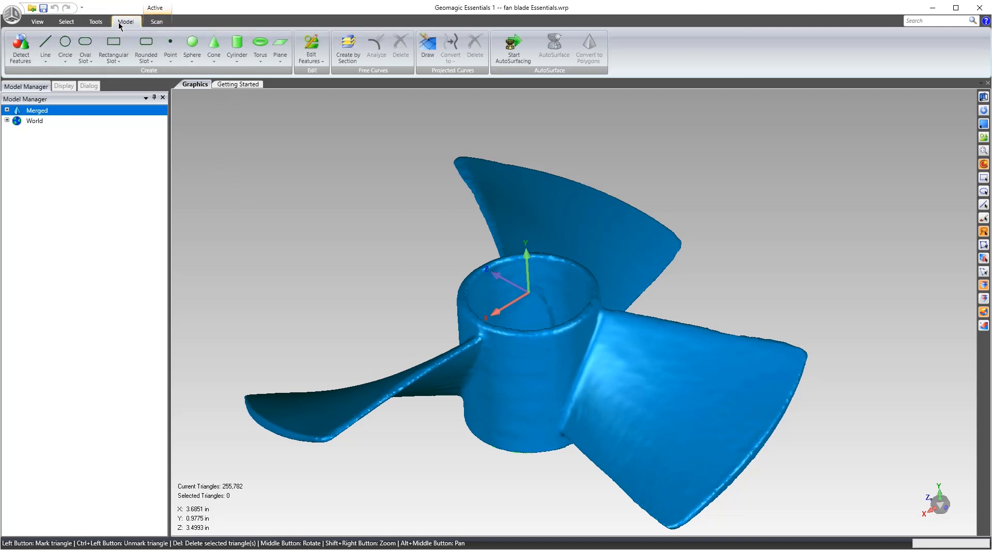
pyautogui.click(347, 50)
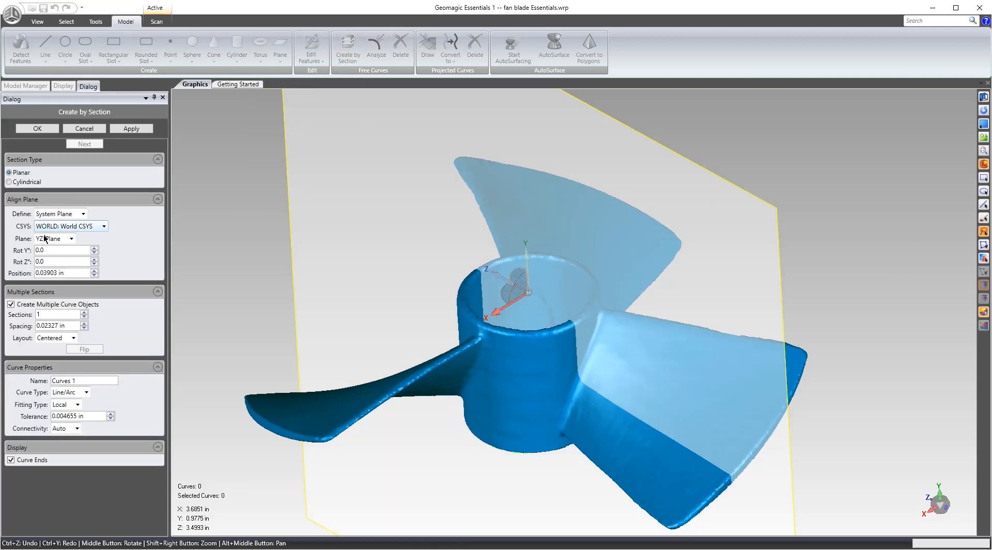
# Set the section plane to YZ-Plane at position 0.0 in.
pyautogui.click(51, 239)
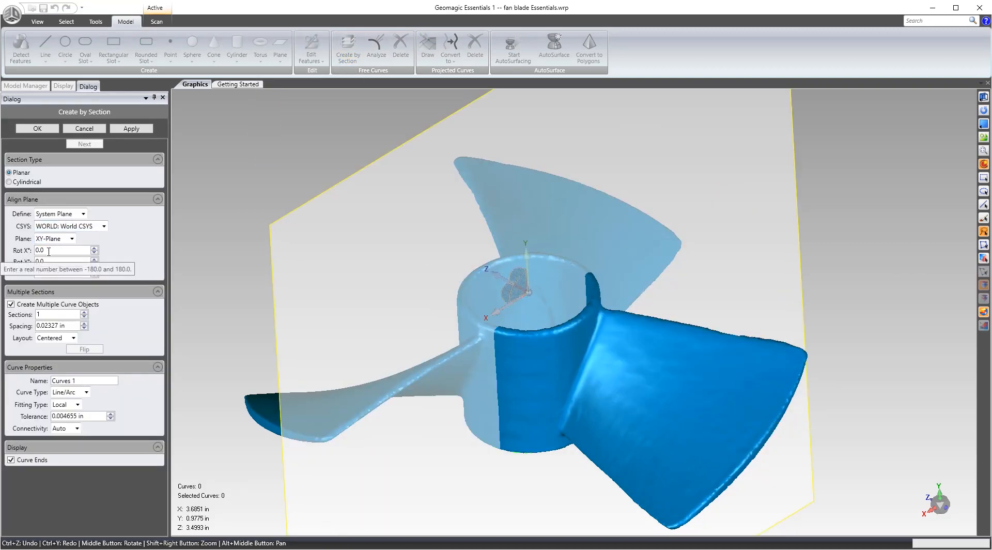
pyautogui.click(53, 239)
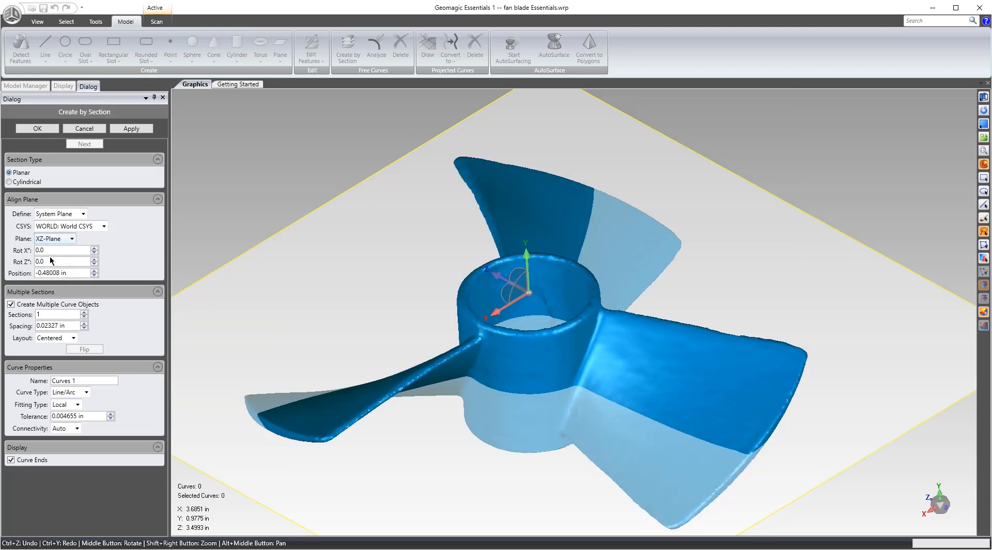
pyautogui.click(72, 239)
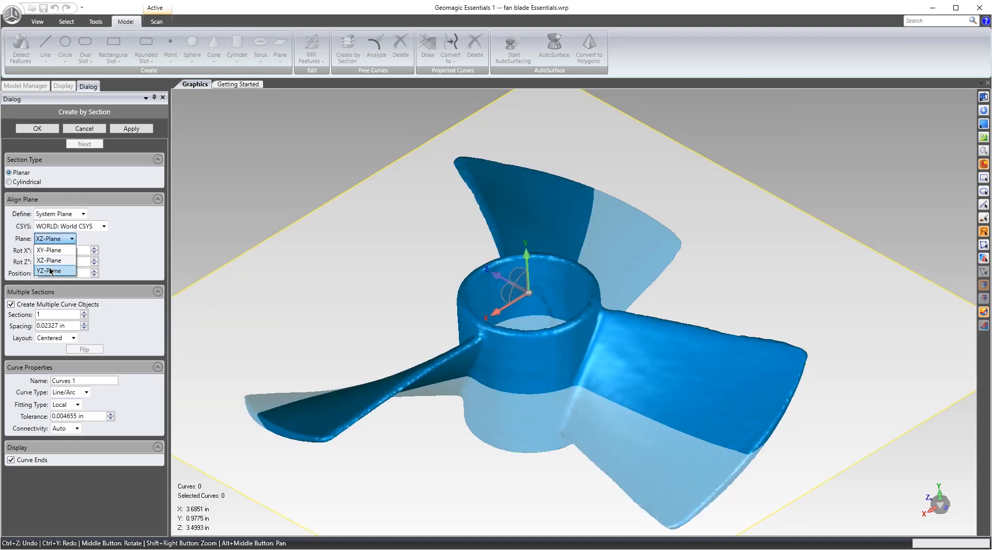
pyautogui.click(49, 271)
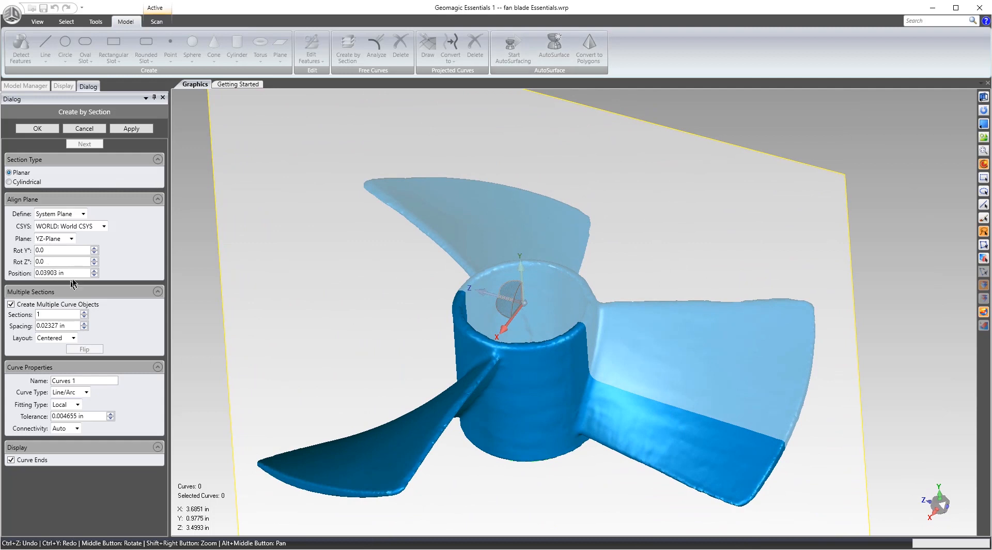
pyautogui.tripleClick(60, 273)
pyautogui.write('0')
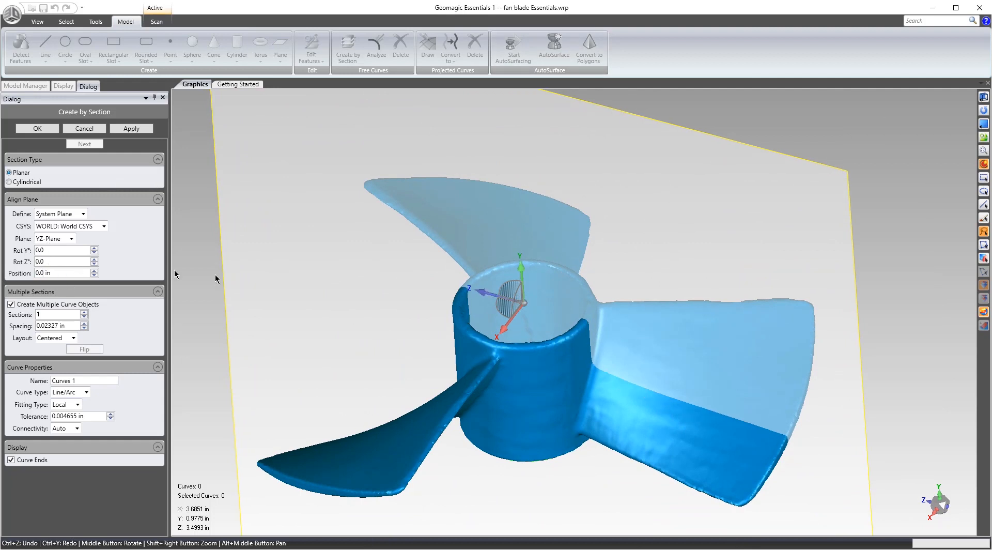
pyautogui.moveTo(258, 292)
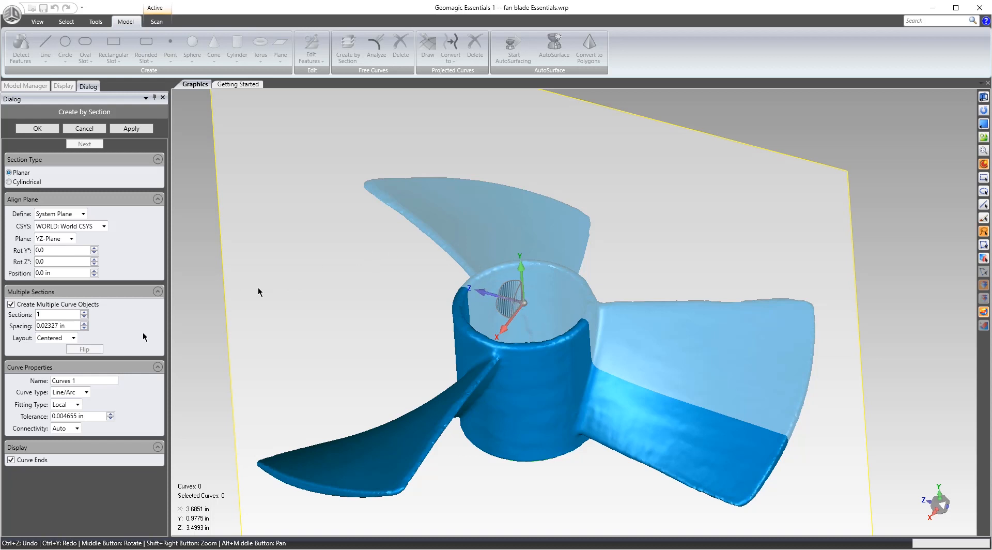
# Keep Line/Arc curves with Local fitting and auto connectivity, and set the tolerance to 0.001 in.
pyautogui.click(69, 392)
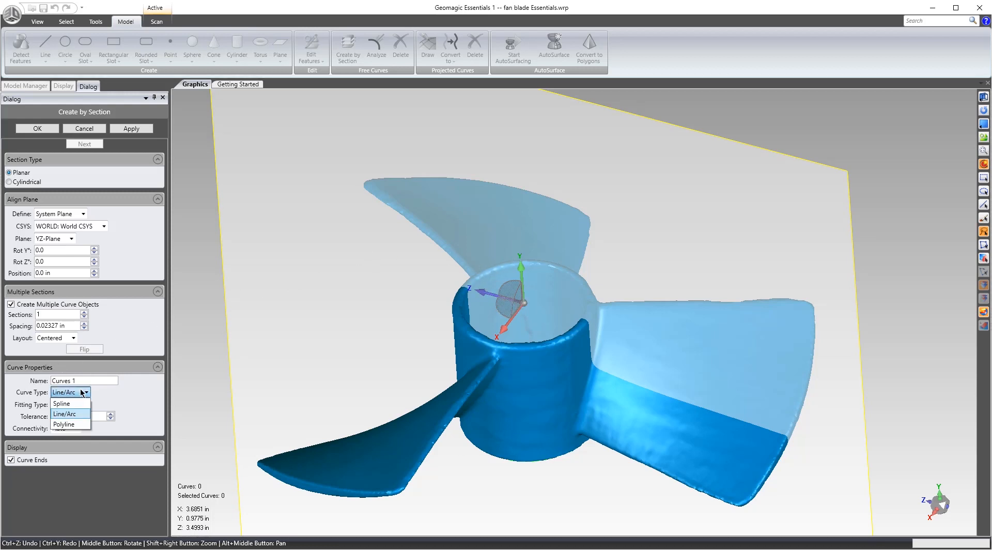
pyautogui.moveTo(61, 404)
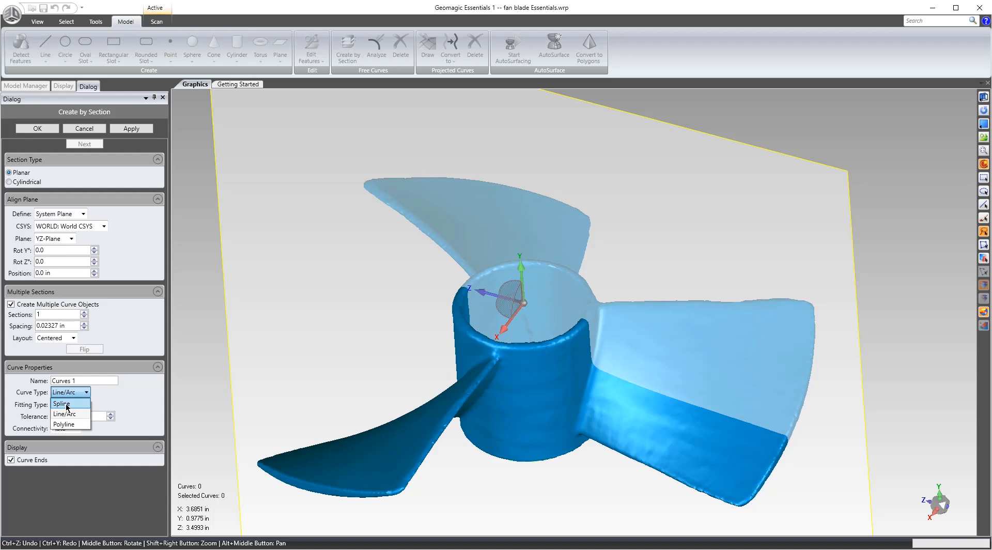
pyautogui.moveTo(69, 414)
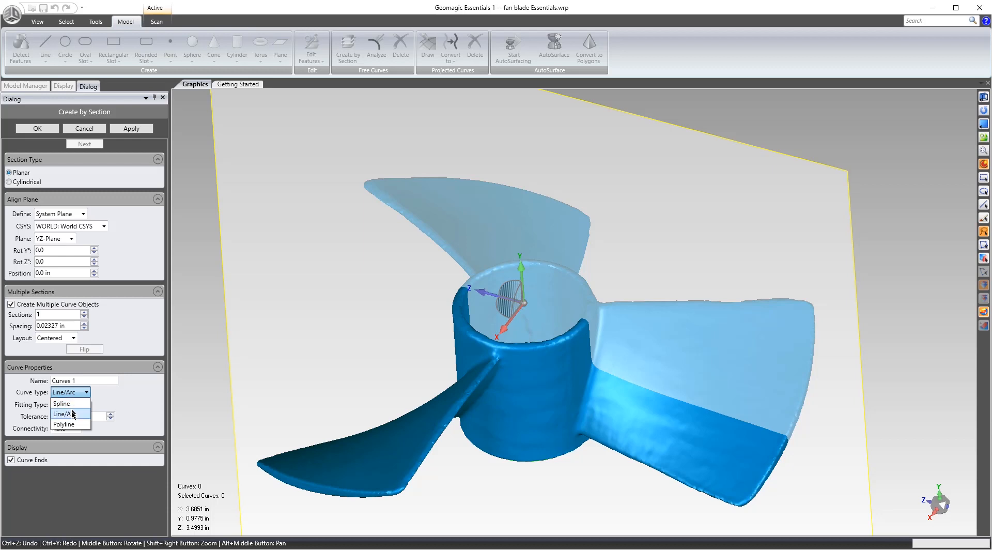
pyautogui.moveTo(71, 424)
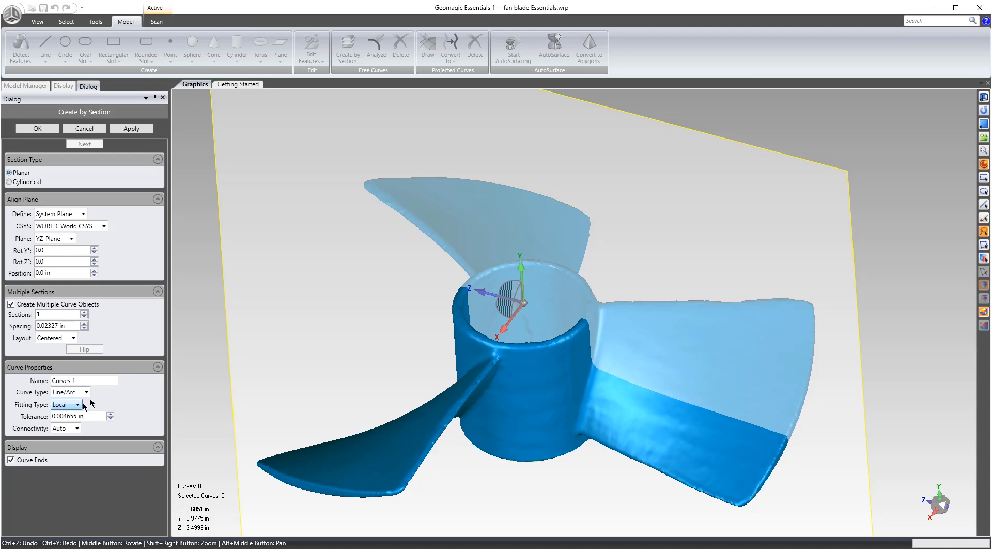
pyautogui.click(88, 392)
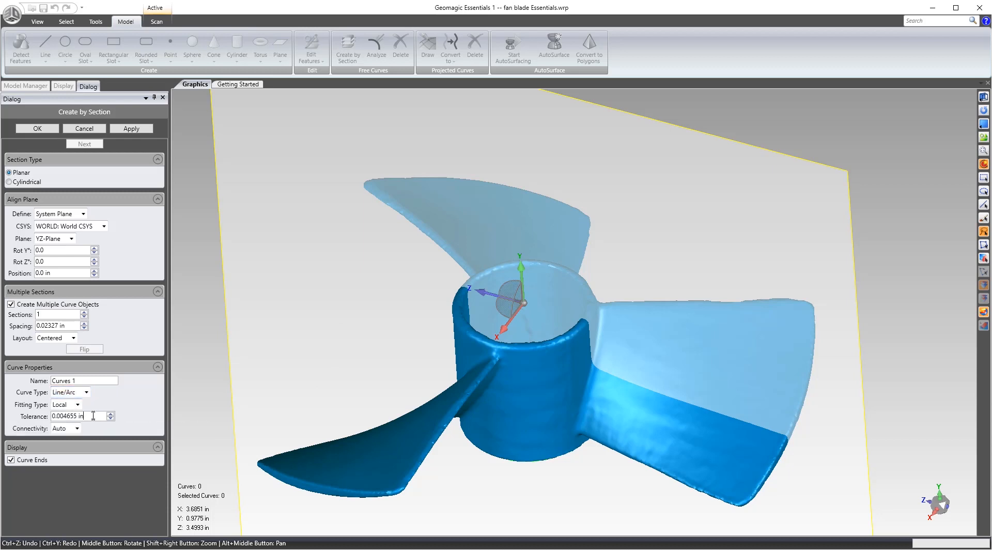
pyautogui.click(78, 428)
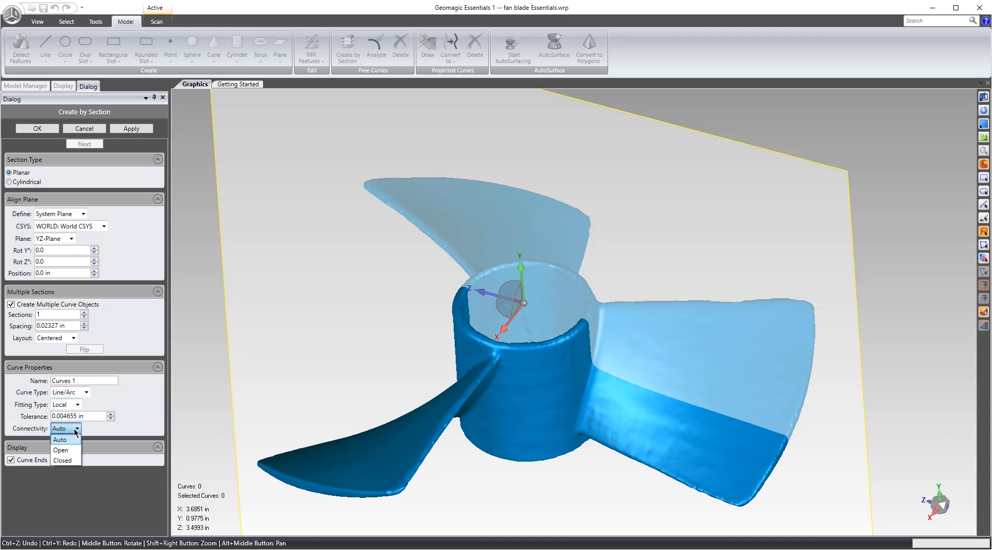
pyautogui.click(71, 404)
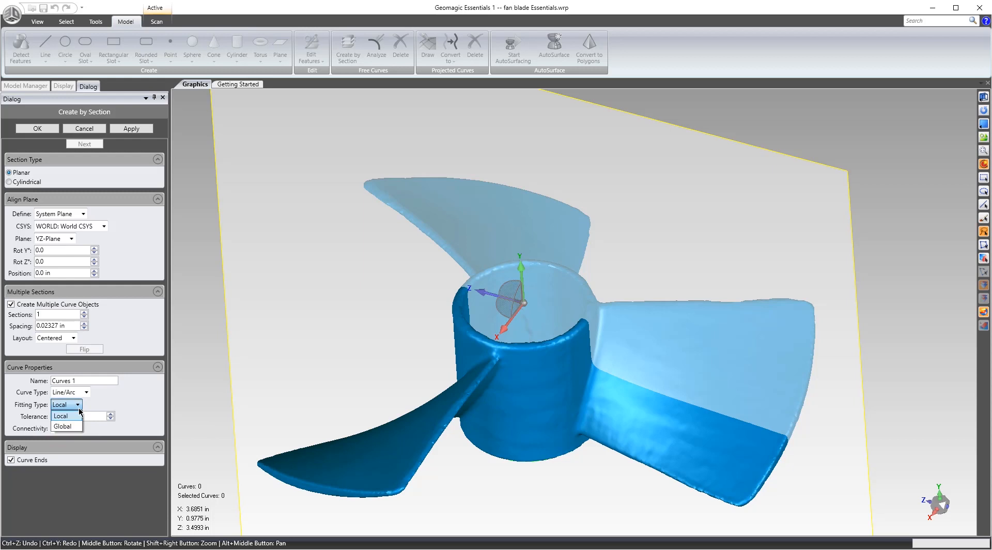
pyautogui.click(60, 416)
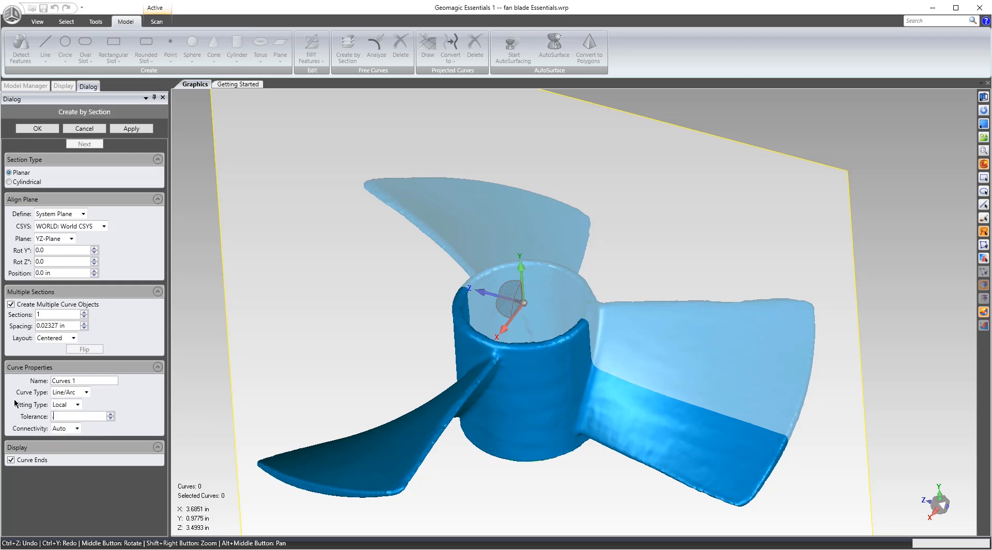
pyautogui.write('0.001 in')
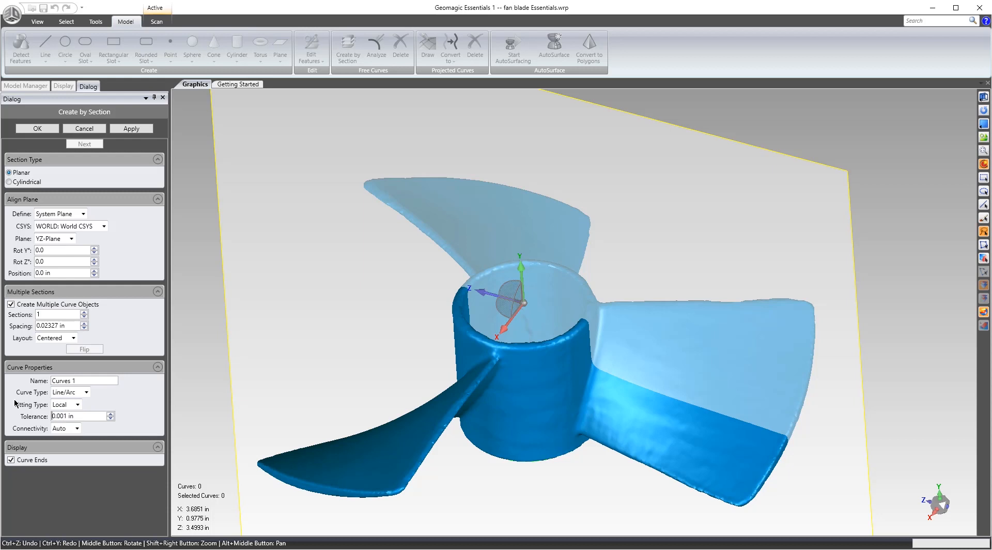
pyautogui.moveTo(97, 195)
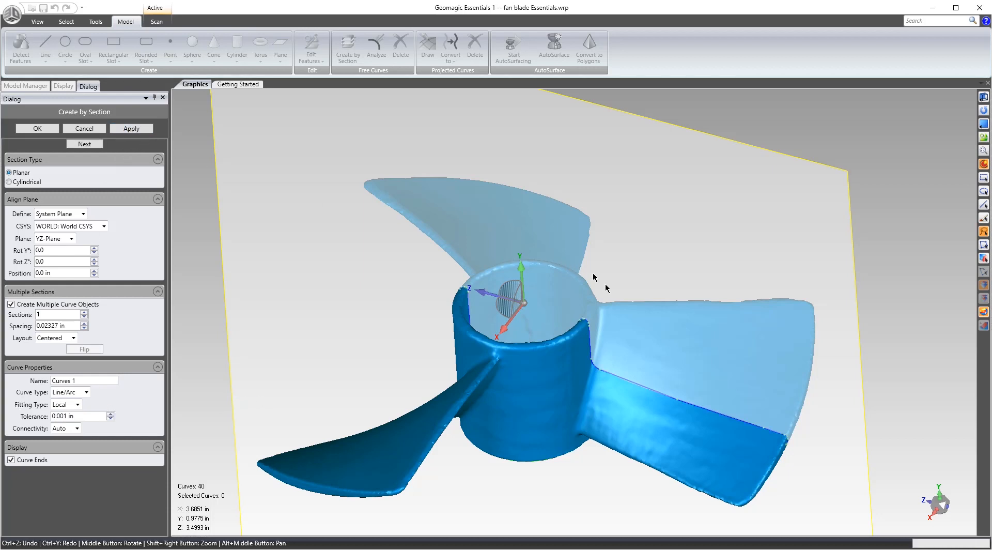
# Accept the 40 section curves as Curves 1 and make the Merged mesh the active object again.
pyautogui.scroll(-3)
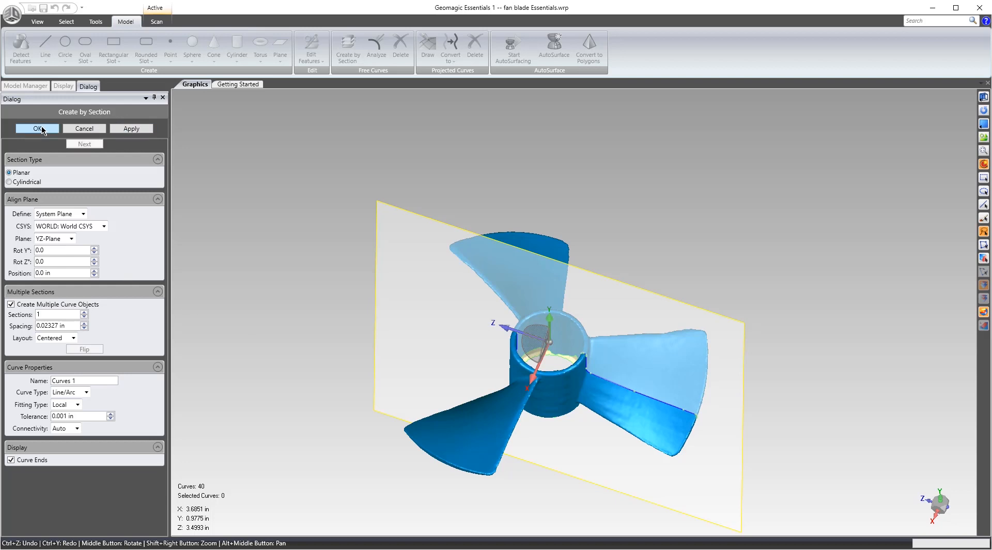
pyautogui.click(36, 128)
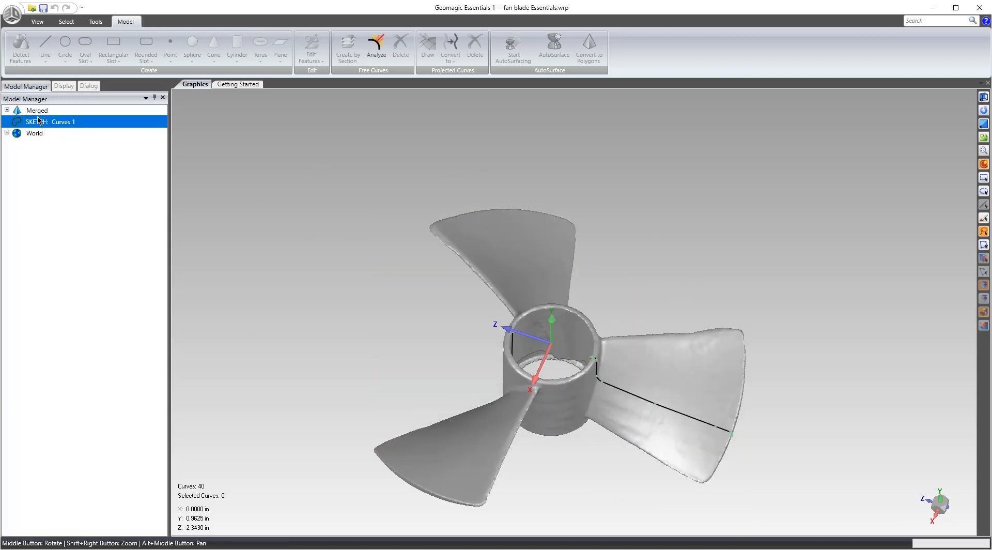
pyautogui.rightClick(37, 110)
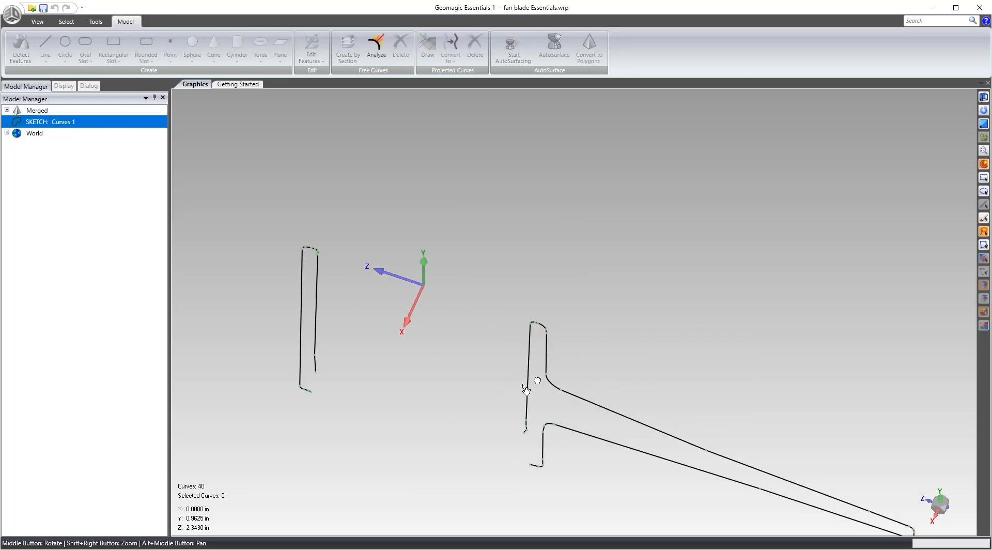
pyautogui.moveTo(538, 379); pyautogui.dragTo(540, 277)
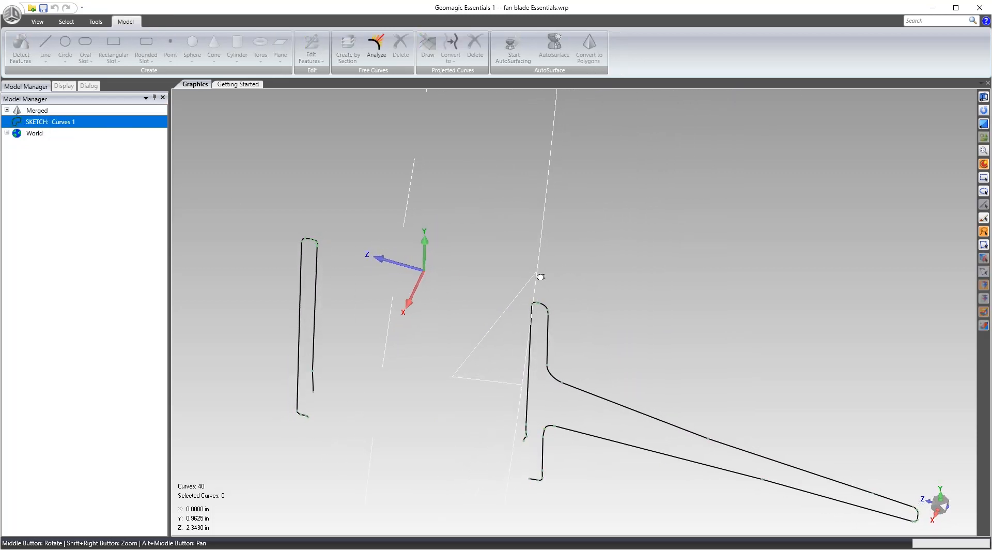
pyautogui.click(37, 111)
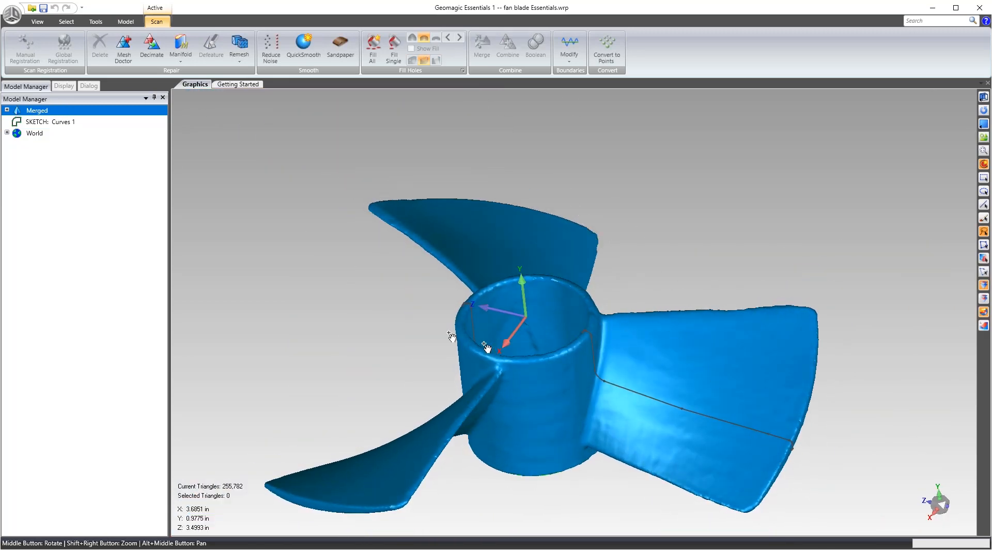
pyautogui.moveTo(290, 531)
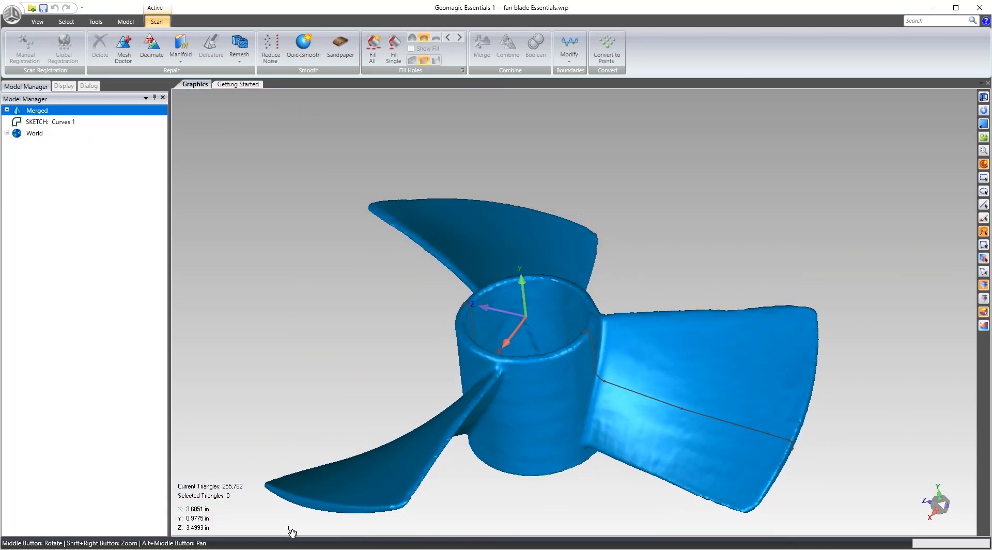
# Inspect another side of the blade and start a Draw Curves session for projected curves.
pyautogui.moveTo(291, 530); pyautogui.dragTo(772, 414)
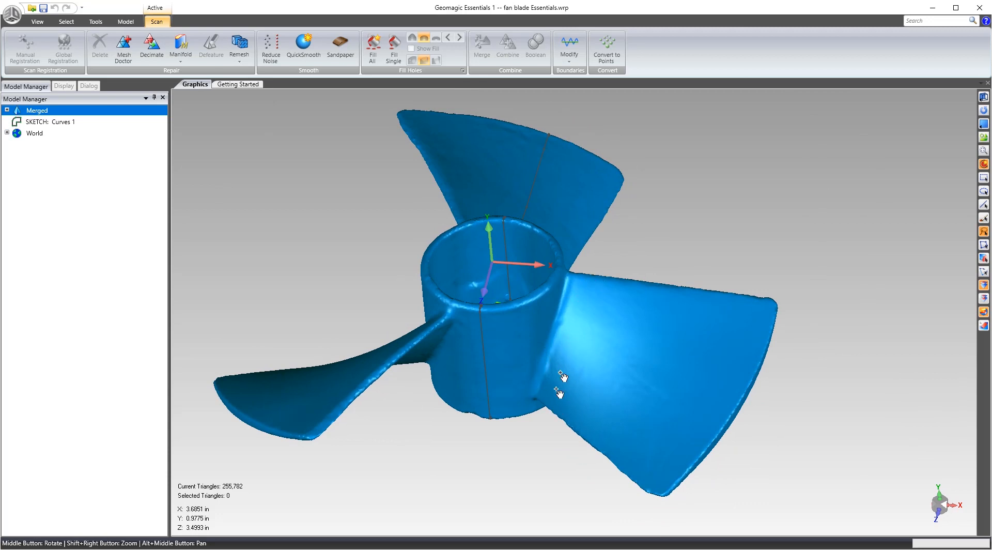
pyautogui.moveTo(540, 267)
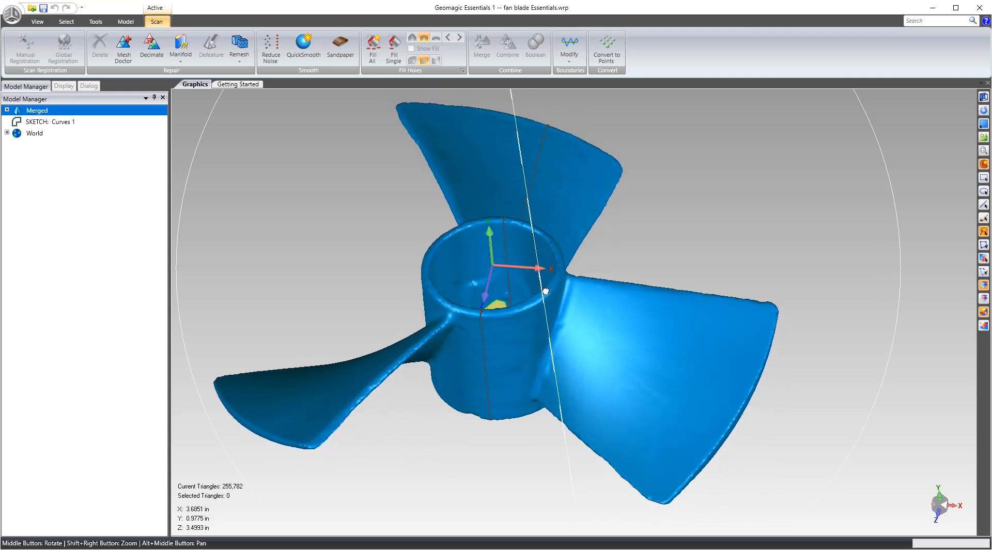
pyautogui.moveTo(596, 318)
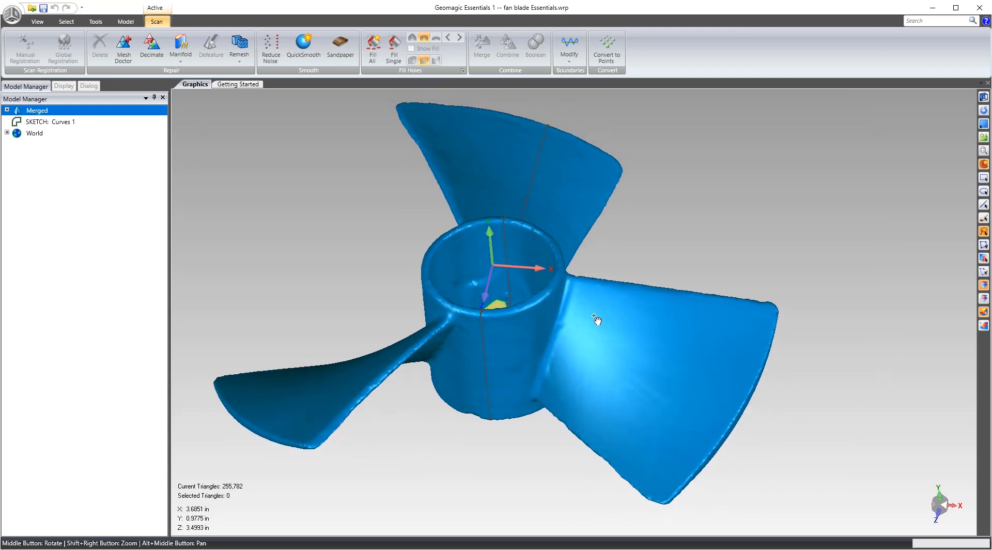
pyautogui.moveTo(653, 353)
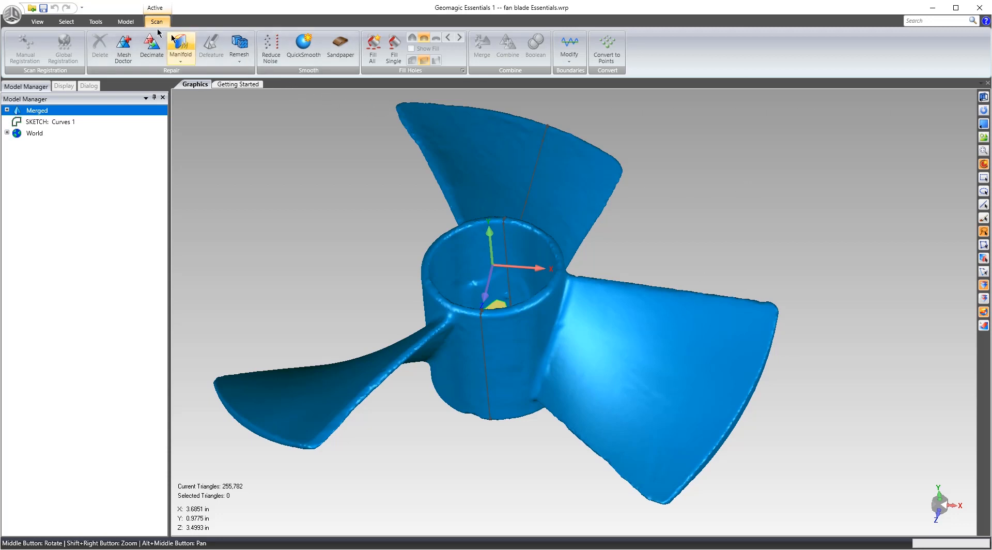
pyautogui.click(125, 21)
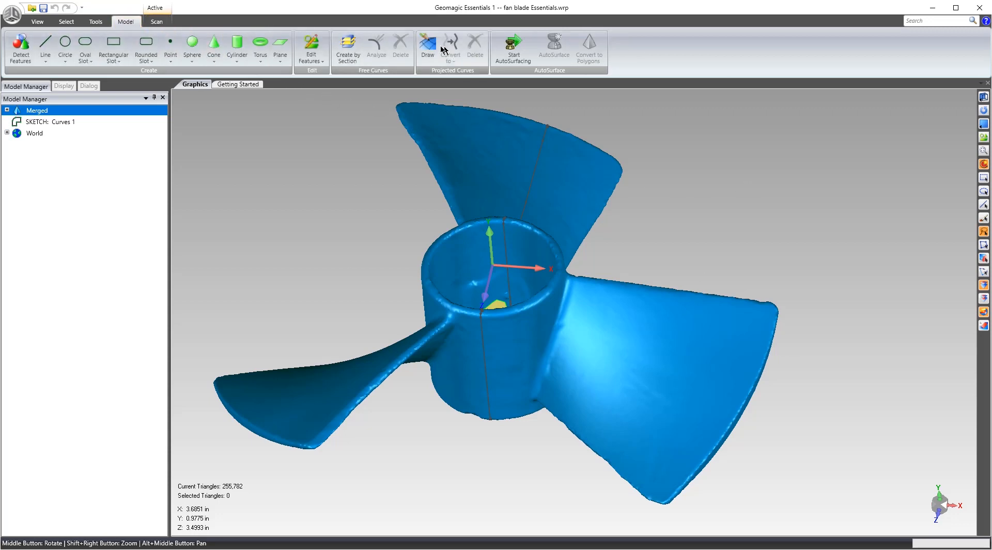
pyautogui.moveTo(427, 45)
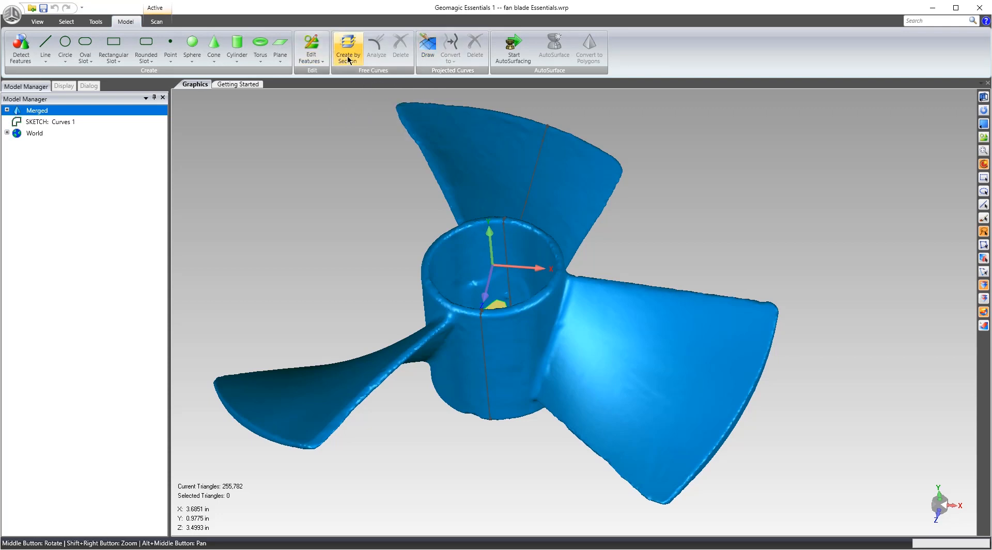
pyautogui.moveTo(347, 49)
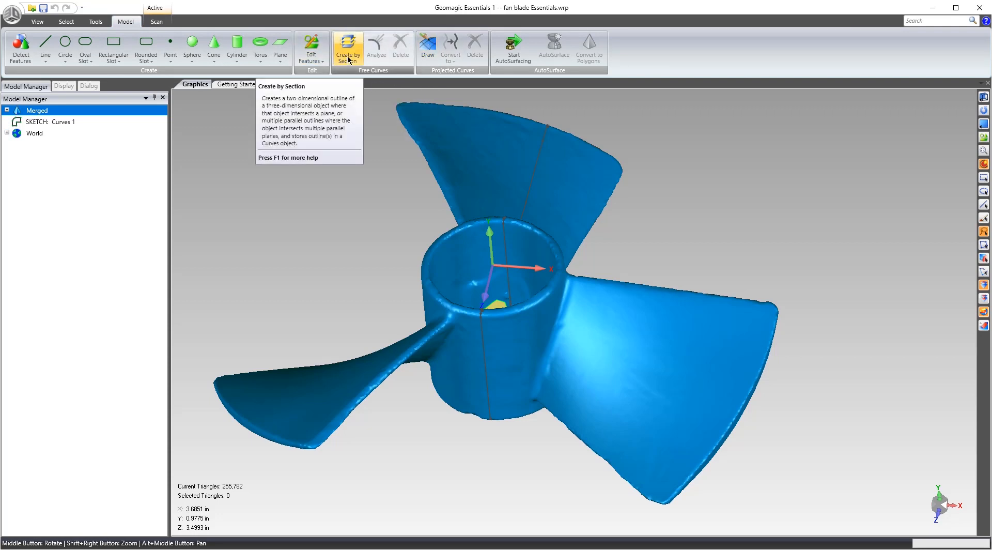
pyautogui.moveTo(373, 70)
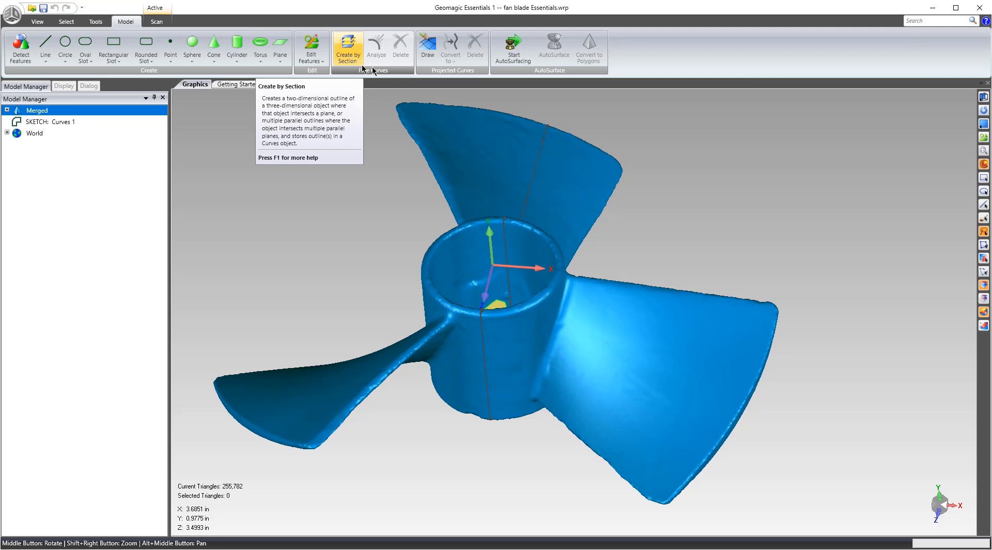
pyautogui.click(426, 47)
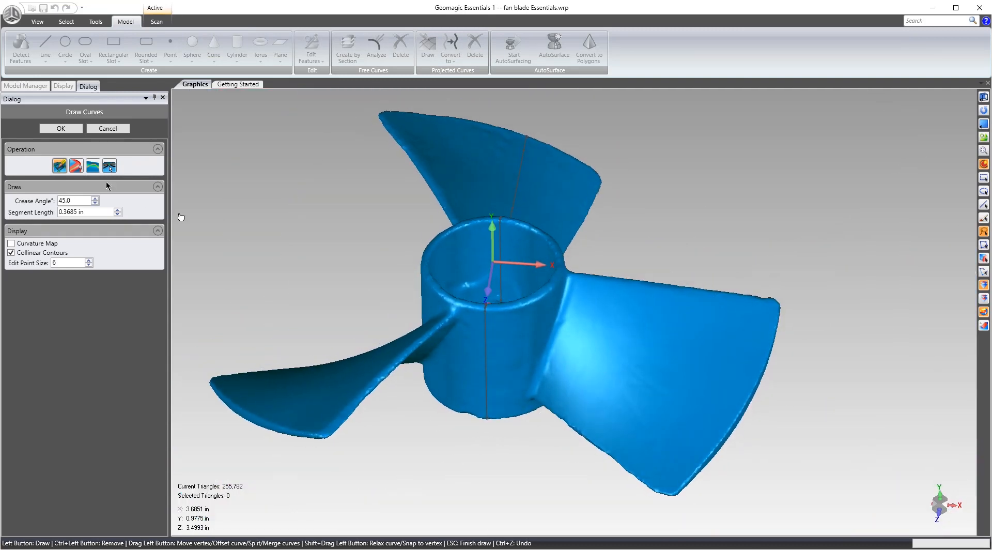
pyautogui.moveTo(109, 166)
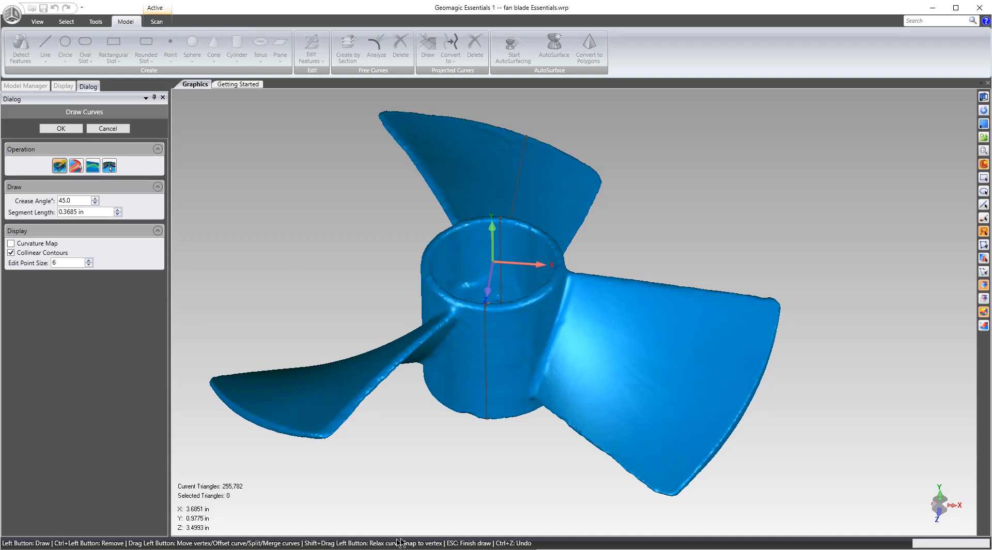
pyautogui.moveTo(562, 319)
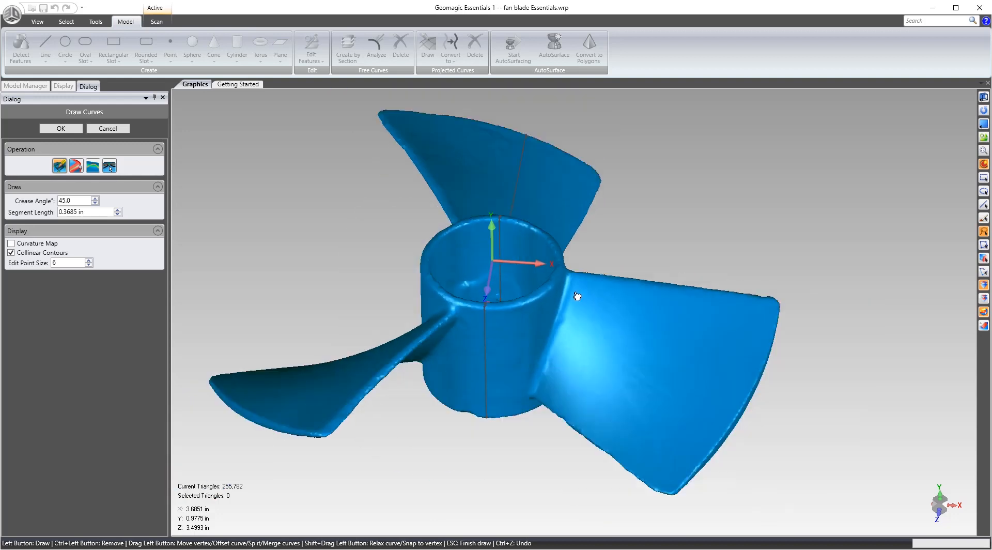
# Draw a projected curve down the right blade's root where it meets the hub.
pyautogui.moveTo(577, 295); pyautogui.dragTo(573, 275)
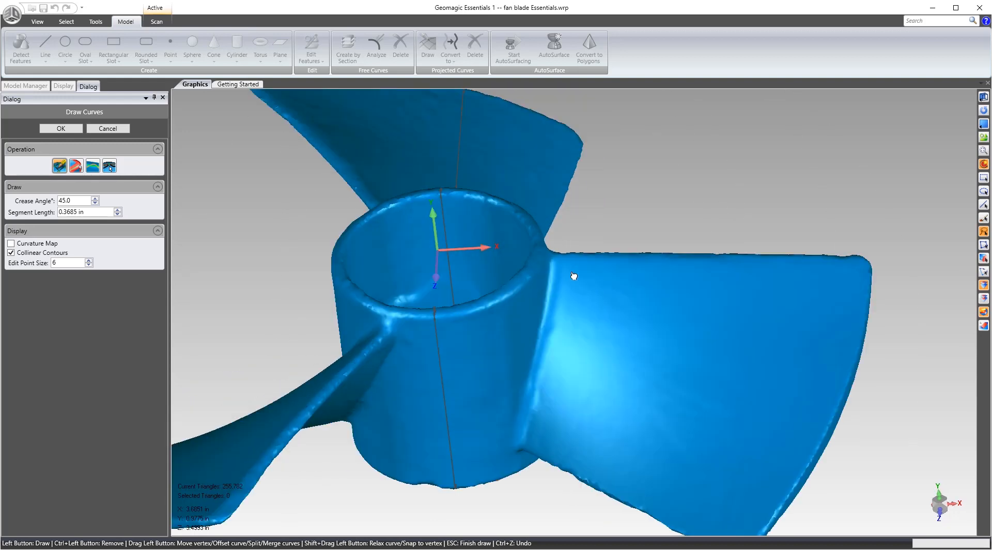
pyautogui.moveTo(560, 265); pyautogui.dragTo(555, 340)
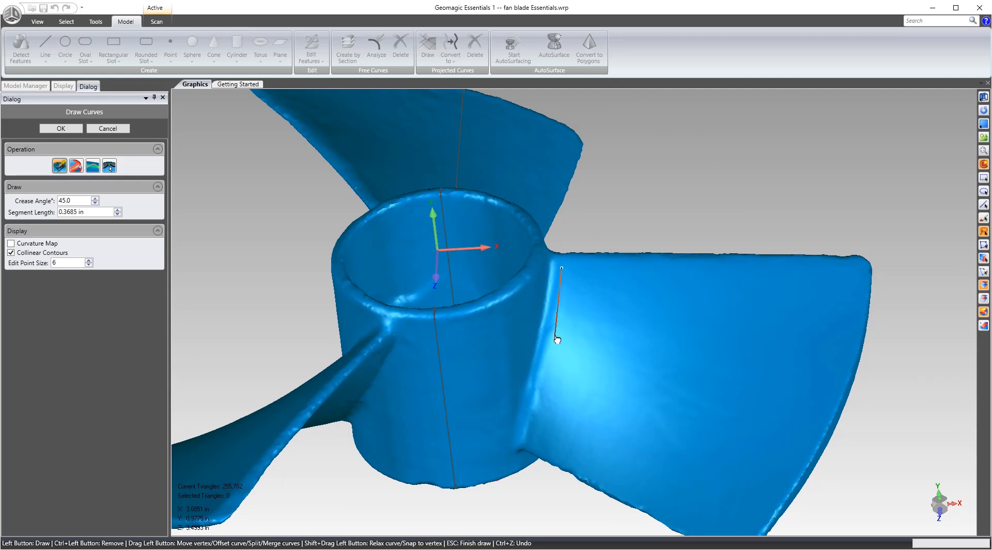
pyautogui.moveTo(556, 339); pyautogui.dragTo(533, 445)
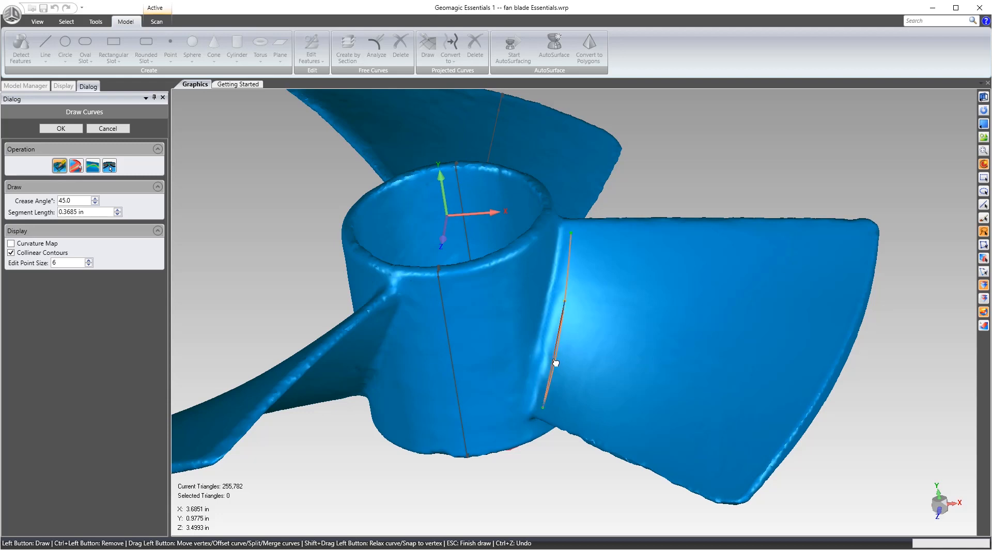
pyautogui.moveTo(556, 363); pyautogui.dragTo(565, 300)
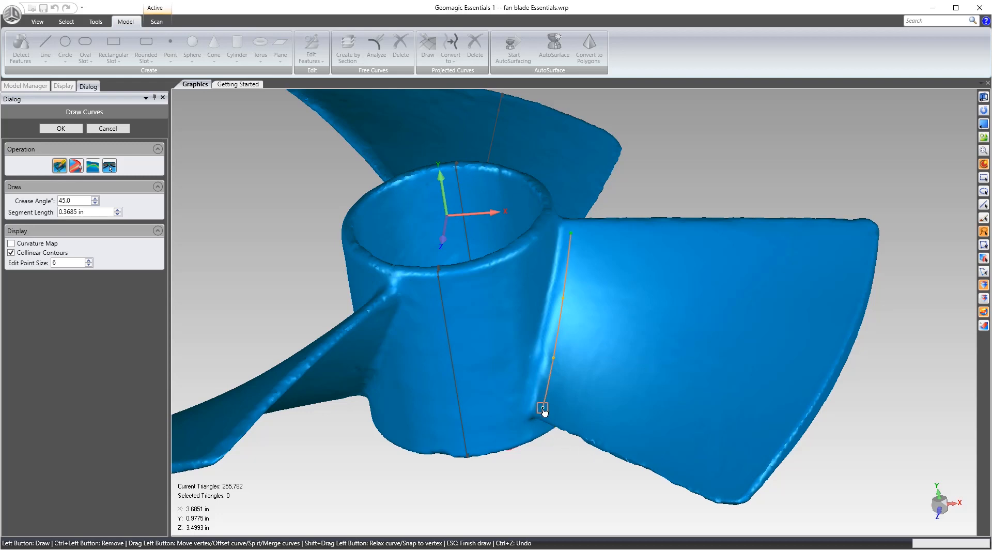
# Trace the right blade's bottom, tip and top edges to close its outline curve.
pyautogui.click(625, 444)
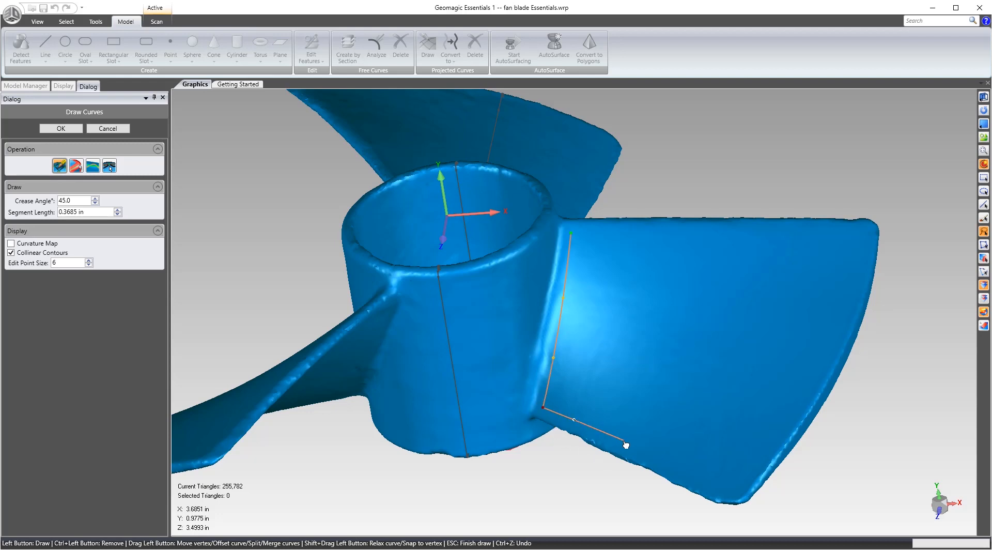
pyautogui.moveTo(625, 444); pyautogui.dragTo(728, 494)
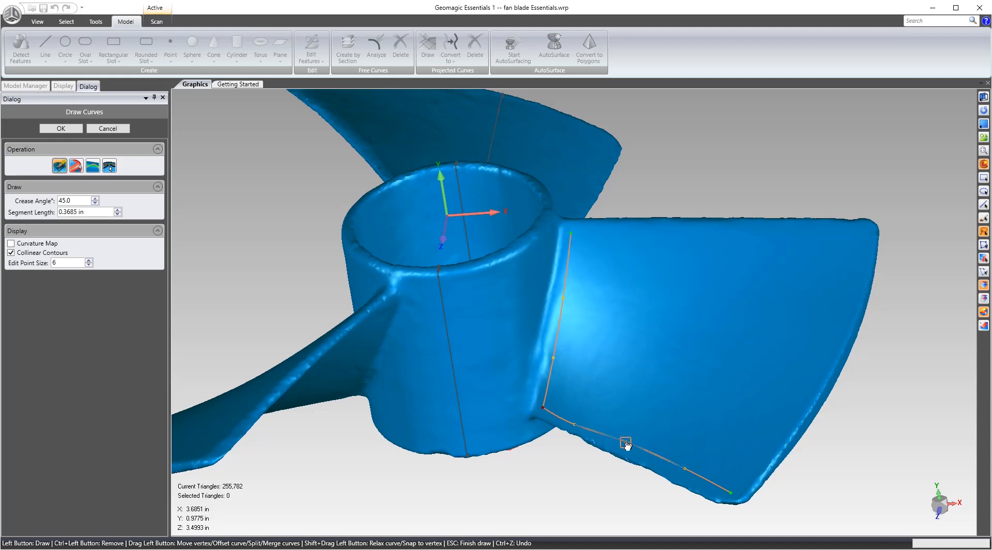
pyautogui.moveTo(625, 441); pyautogui.dragTo(678, 473)
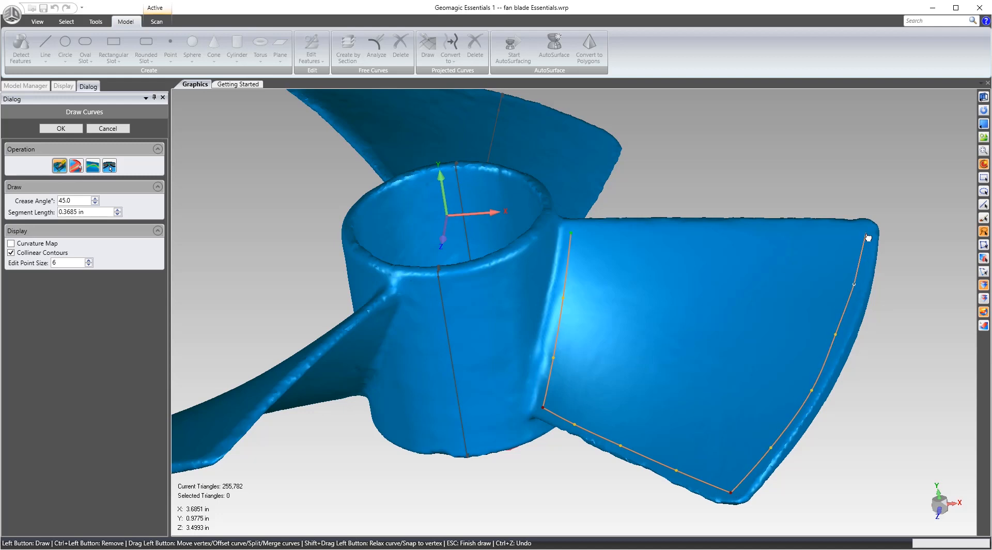
pyautogui.rightClick(869, 234)
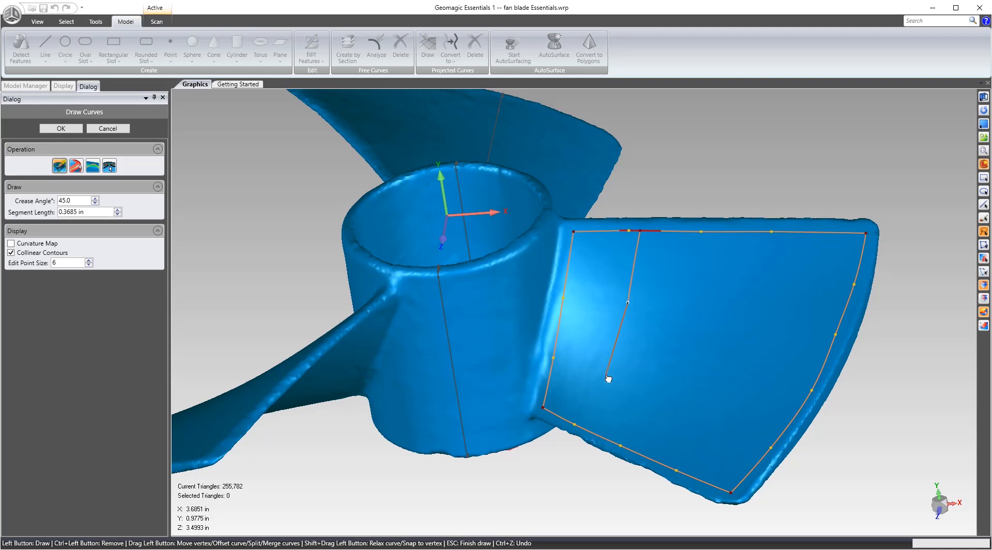
# Finish the dividing curve across the right blade and inspect where the curves cross.
pyautogui.rightClick(608, 377)
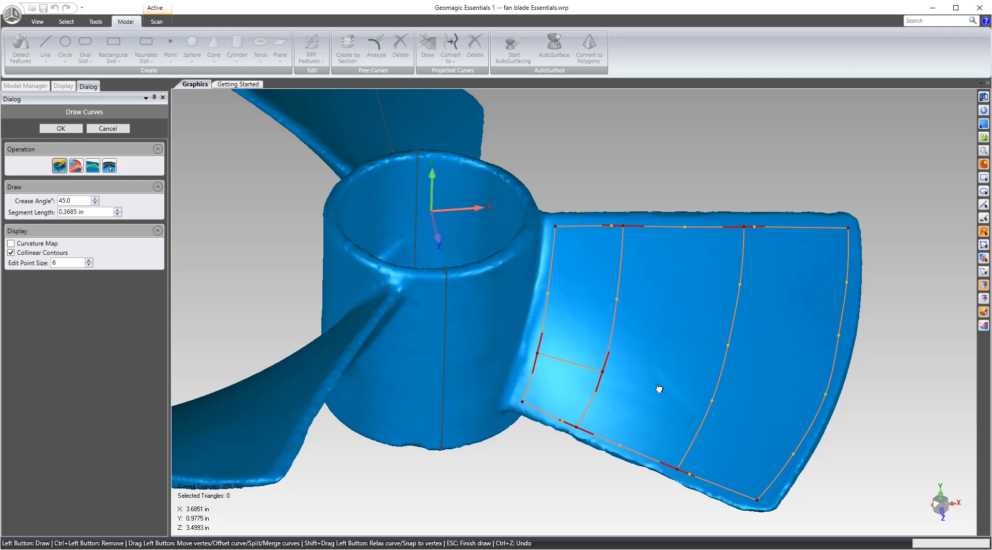
pyautogui.moveTo(602, 373); pyautogui.dragTo(704, 403)
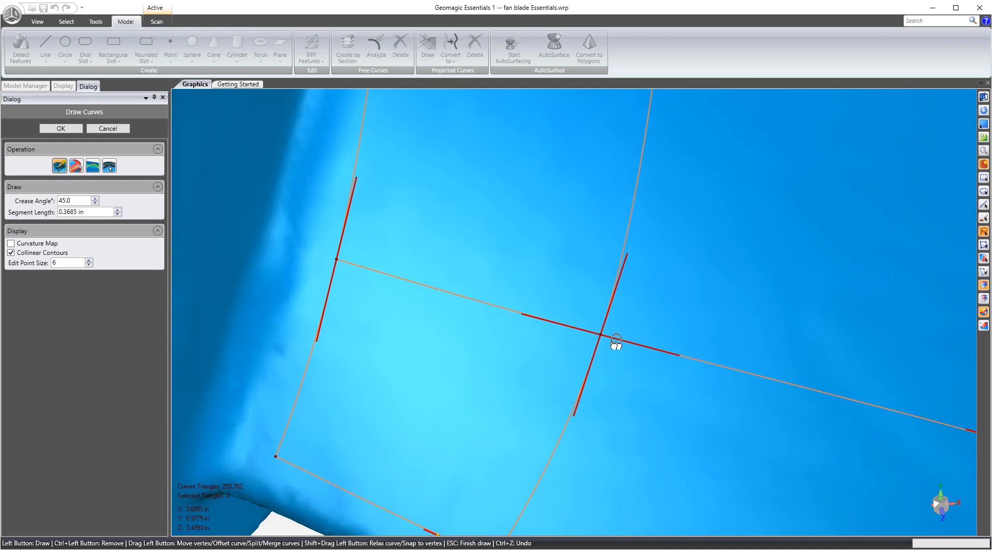
pyautogui.moveTo(575, 334)
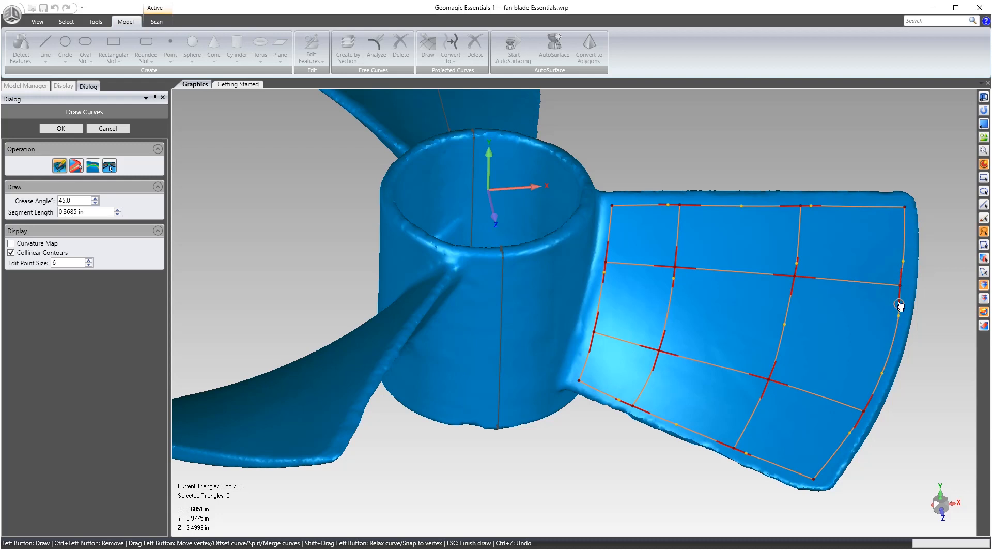
pyautogui.moveTo(845, 306)
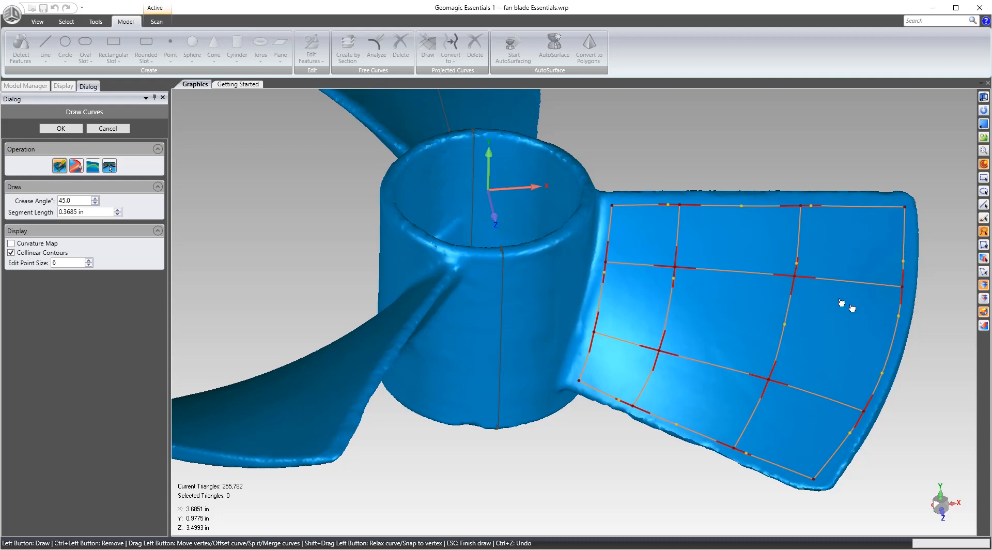
pyautogui.moveTo(745, 377)
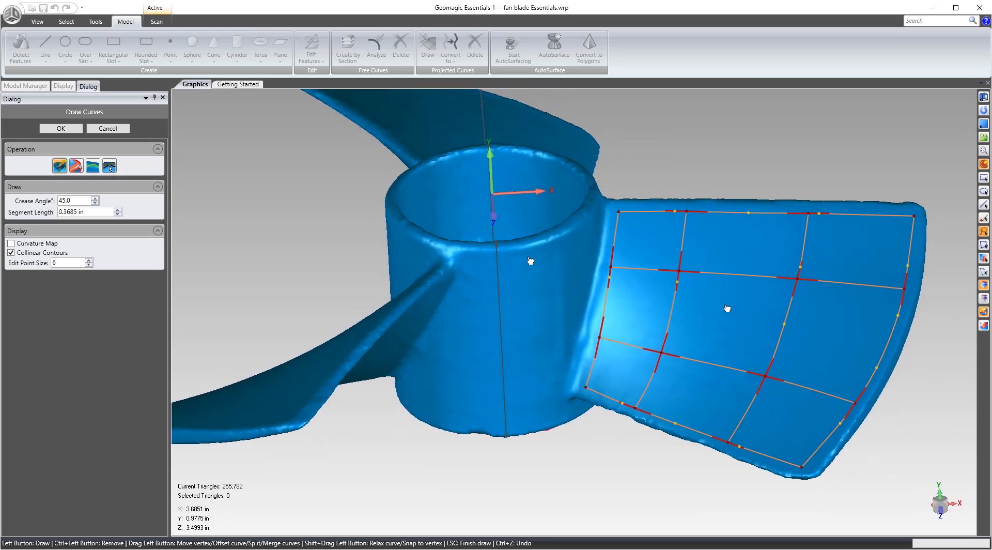
# Keep the right blade's three-by-three curve grid as a sketch and start a new Draw Curves session.
pyautogui.click(60, 128)
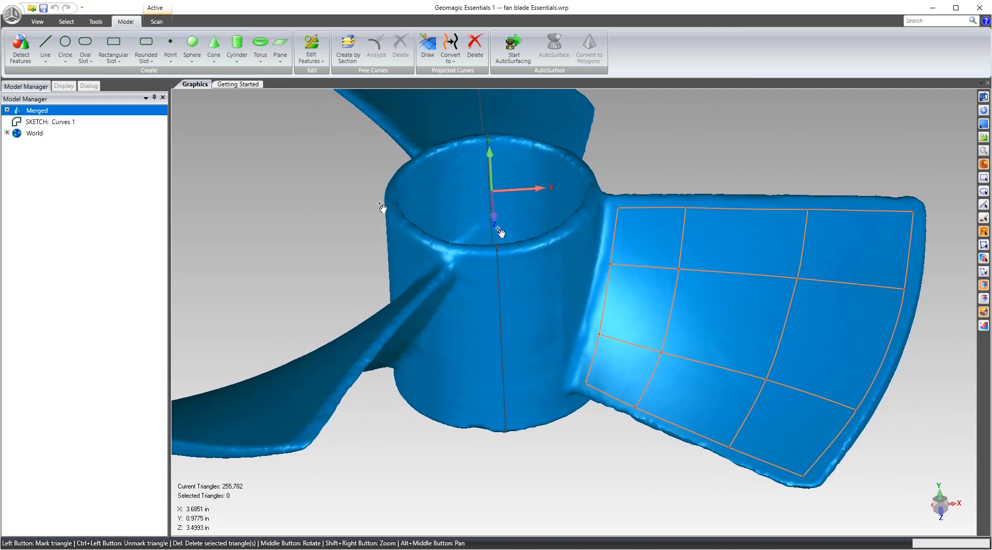
pyautogui.click(426, 48)
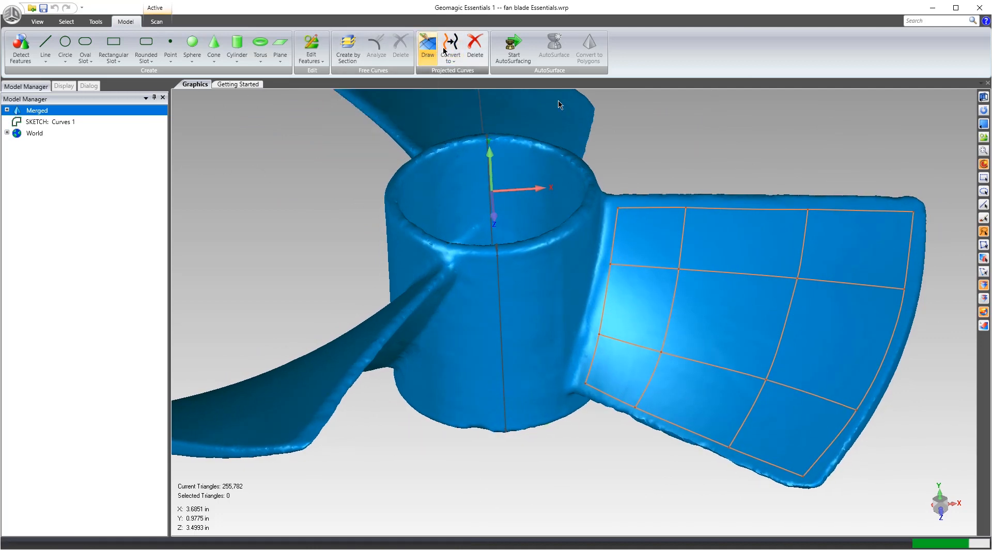
pyautogui.click(427, 47)
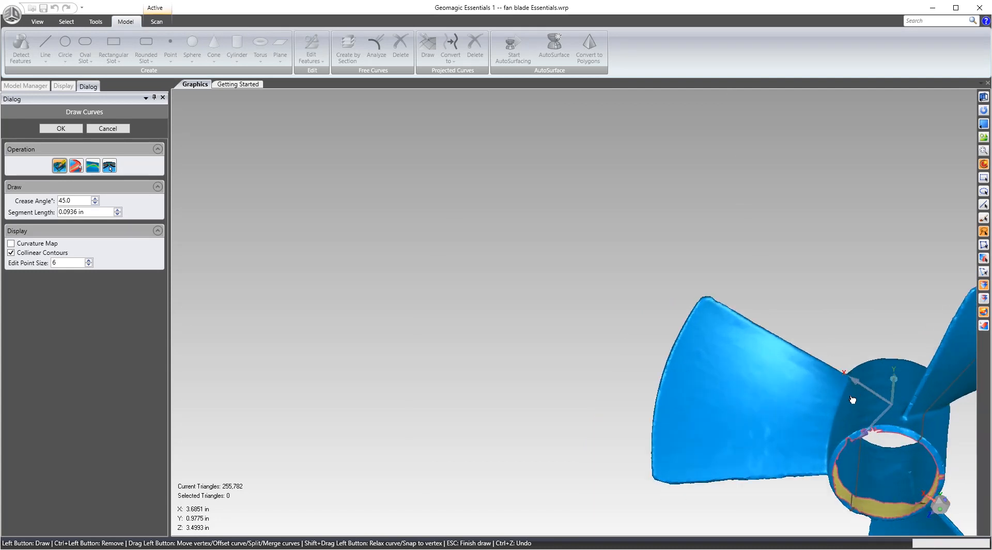
# Trace a closed boundary around the second blade's root, bottom and tip, then draw a first cross curve near the root.
pyautogui.moveTo(853, 399); pyautogui.dragTo(840, 352)
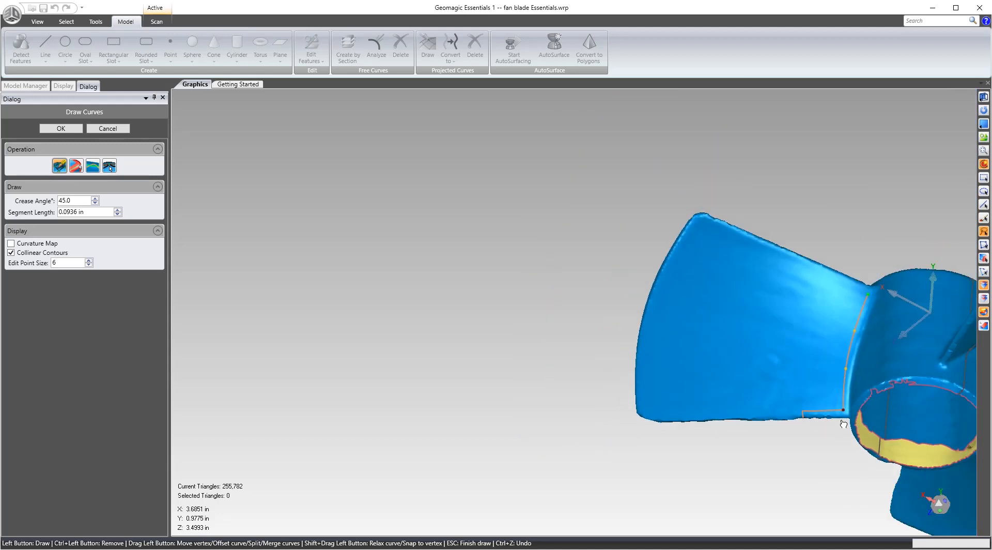
pyautogui.click(770, 413)
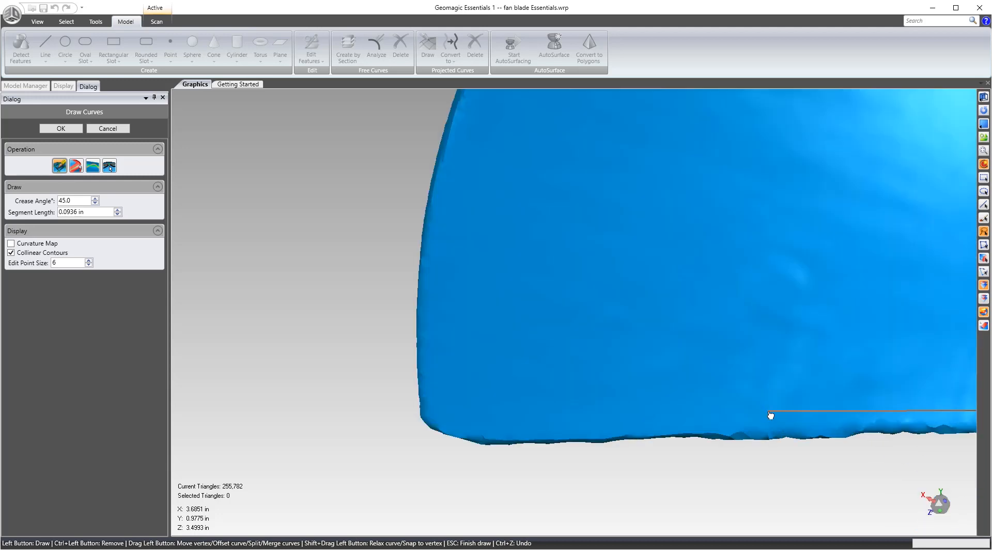
pyautogui.click(465, 428)
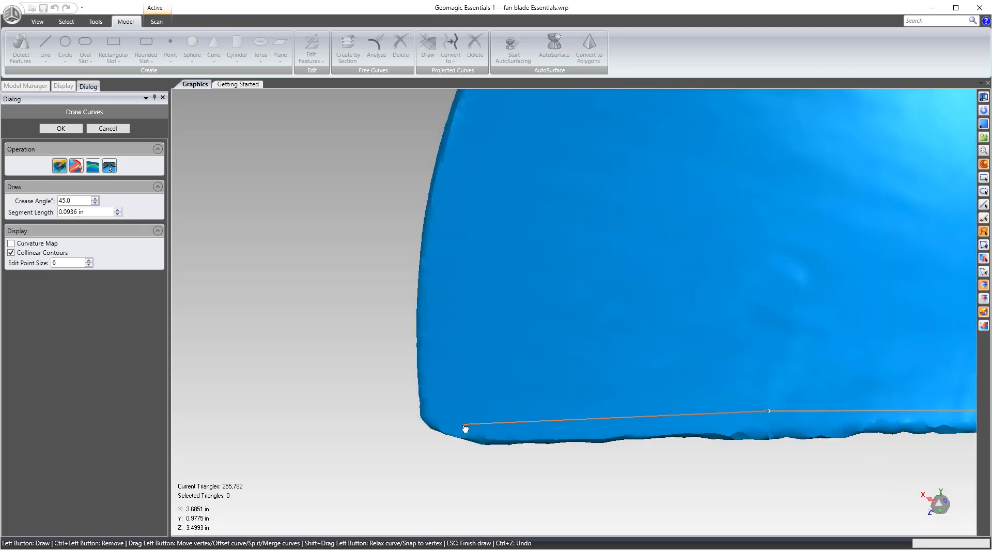
pyautogui.click(466, 262)
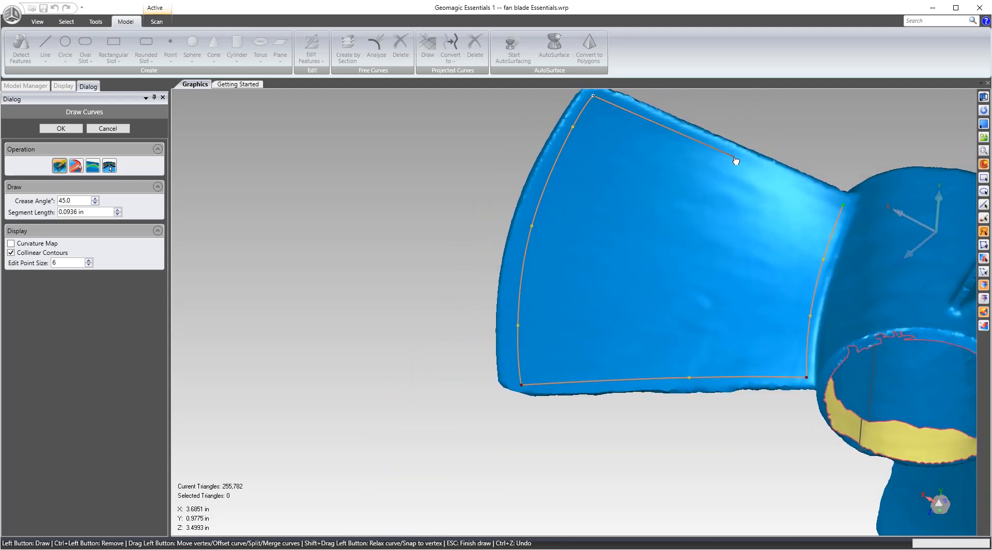
pyautogui.moveTo(729, 159); pyautogui.dragTo(844, 208)
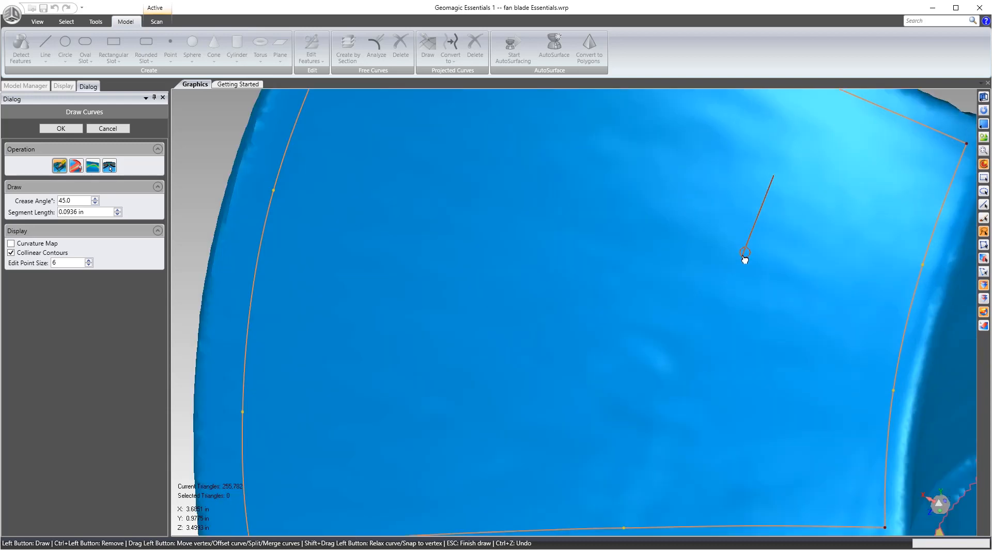
pyautogui.moveTo(744, 259); pyautogui.dragTo(757, 314)
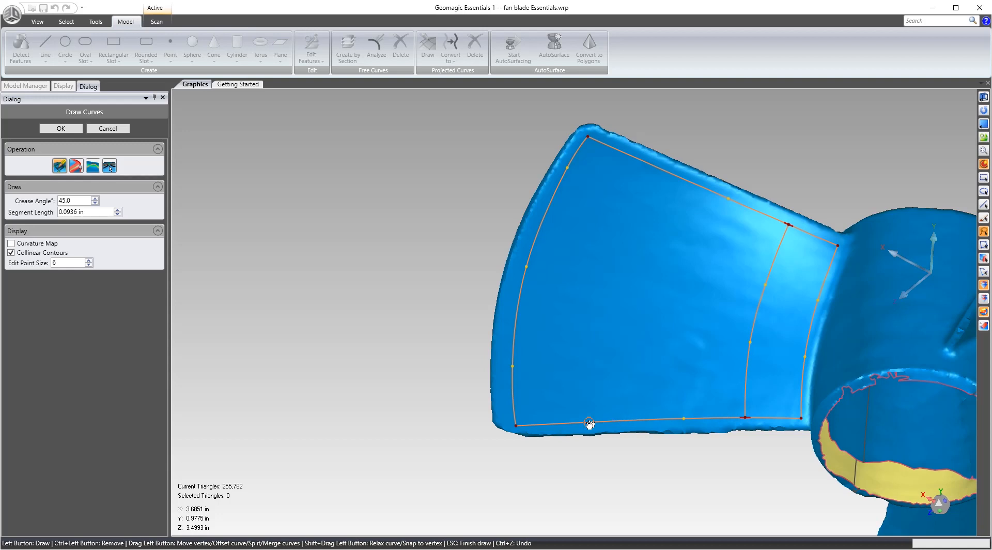
# Draw a second cross curve rising from the second blade's bottom edge.
pyautogui.moveTo(588, 423); pyautogui.dragTo(596, 332)
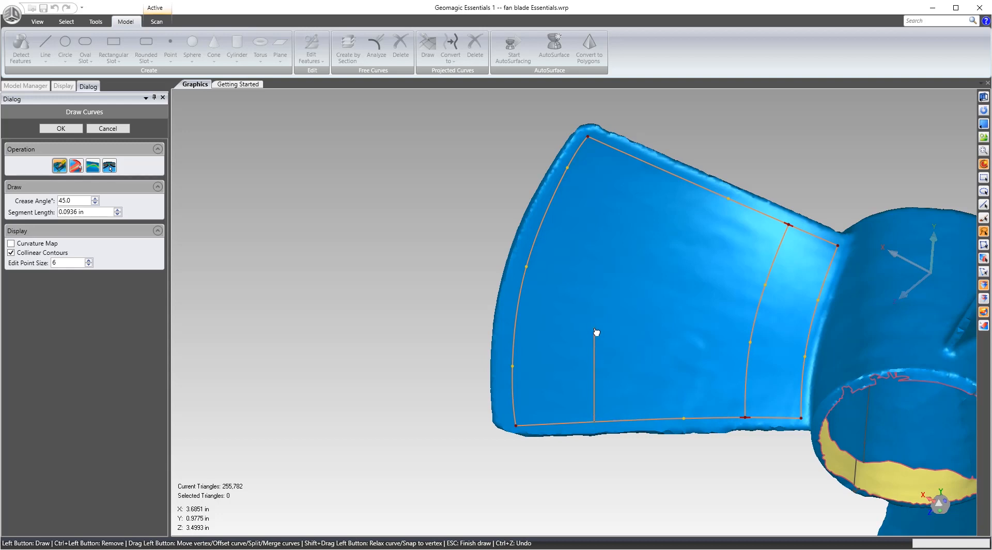
pyautogui.moveTo(600, 367)
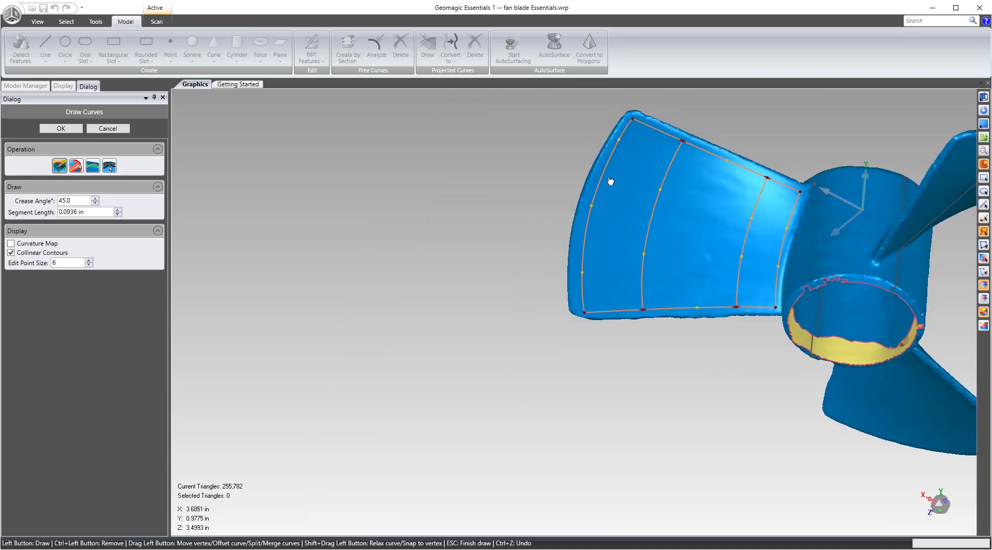
pyautogui.moveTo(605, 176)
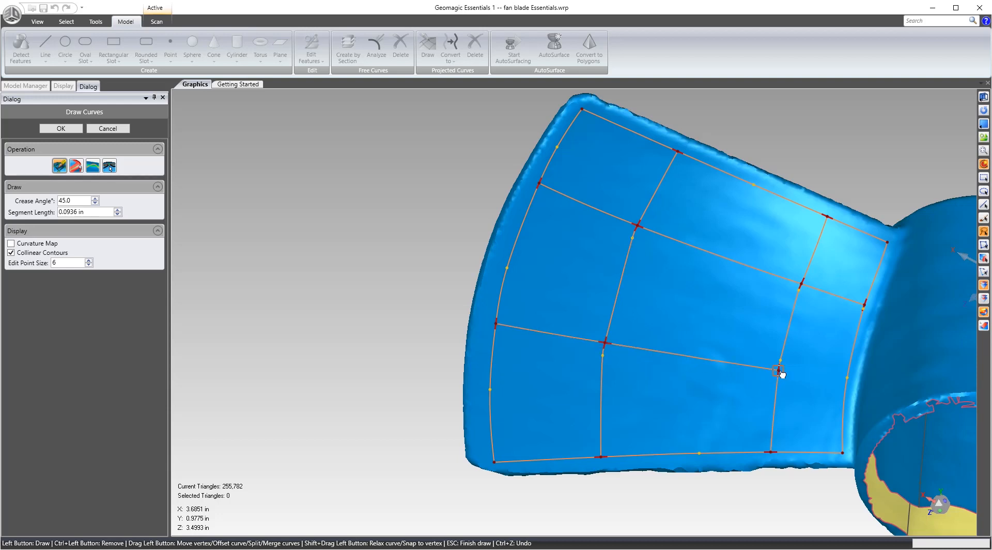
# Inspect the second blade's curve grid up close, then accept the curves and end drawing.
pyautogui.moveTo(778, 370); pyautogui.dragTo(844, 385)
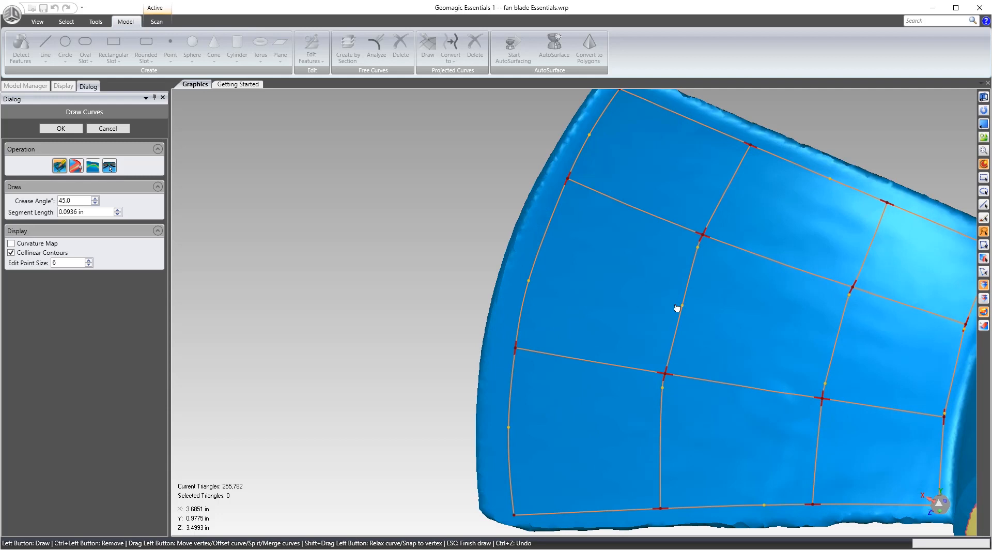
pyautogui.moveTo(679, 308)
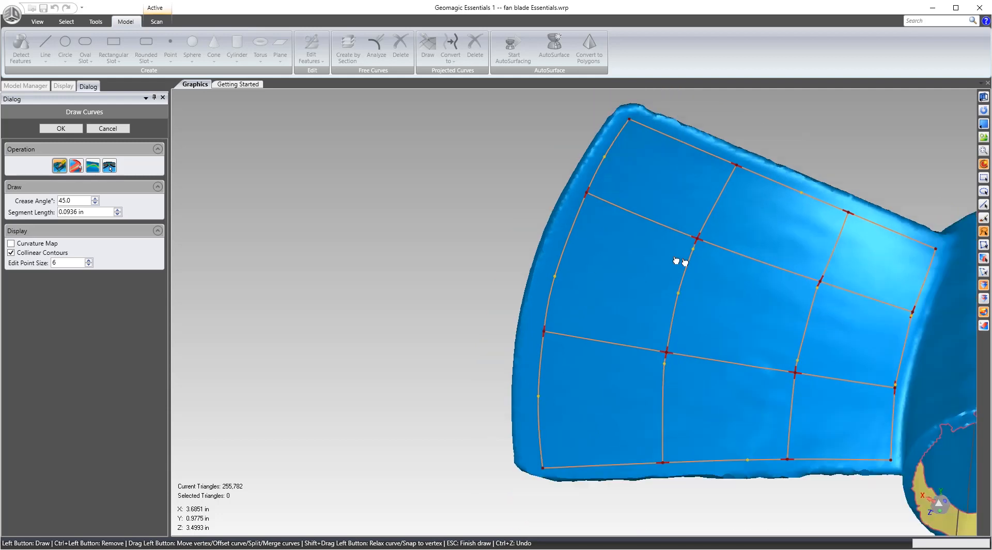
pyautogui.moveTo(680, 260); pyautogui.dragTo(669, 368)
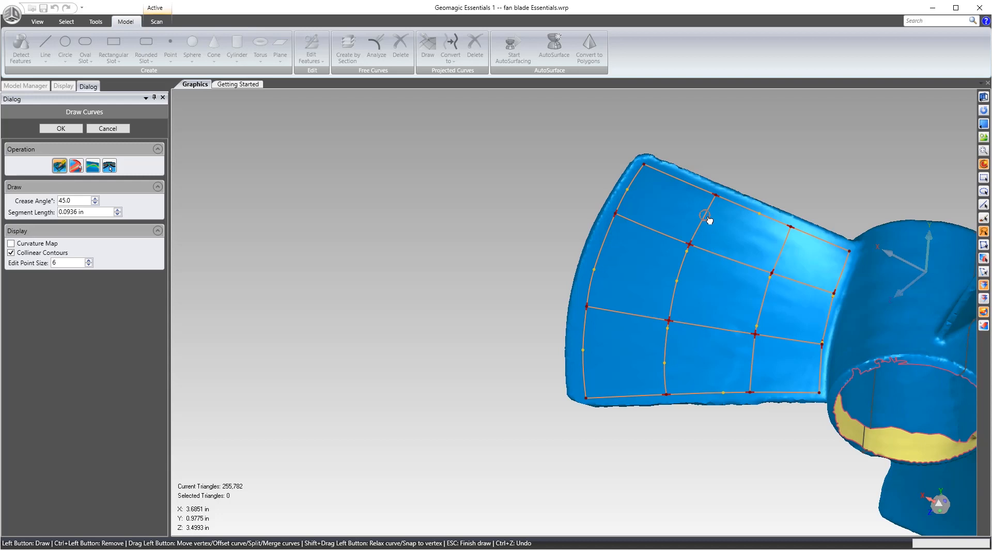
pyautogui.moveTo(788, 249)
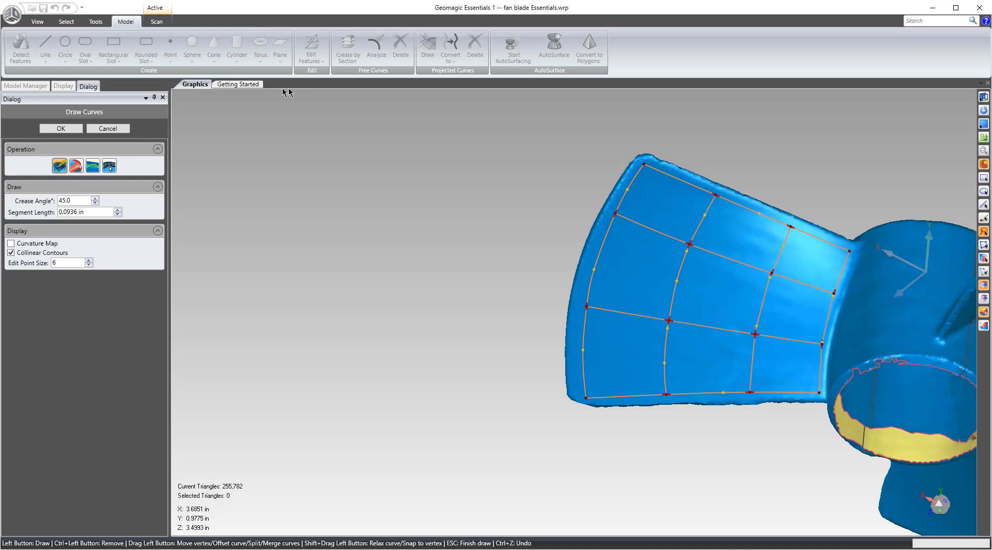
pyautogui.click(60, 128)
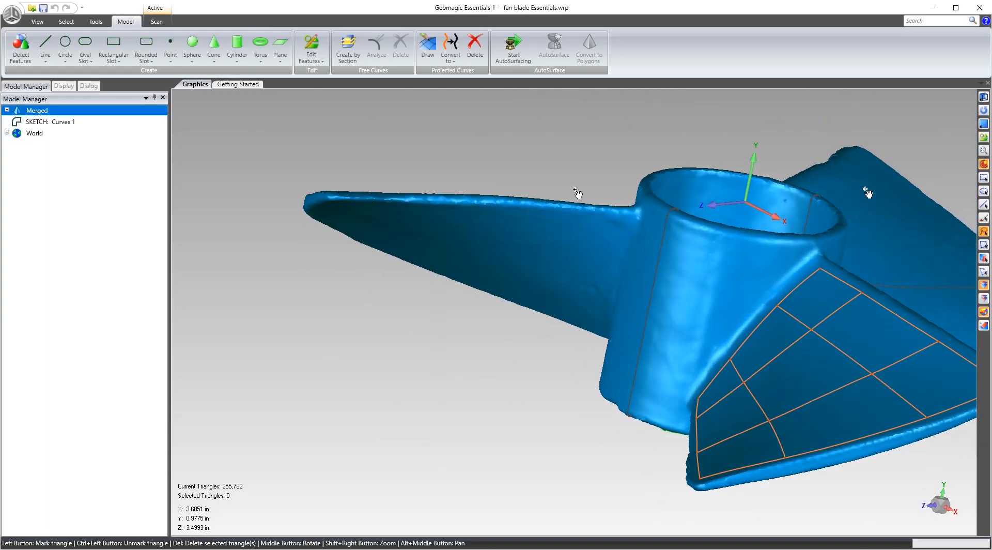
pyautogui.click(449, 47)
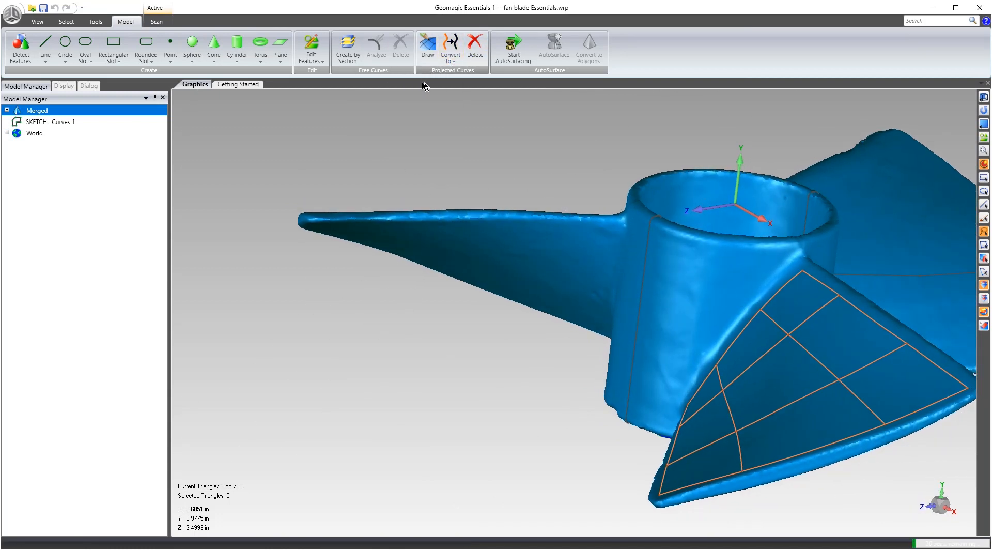
pyautogui.click(450, 47)
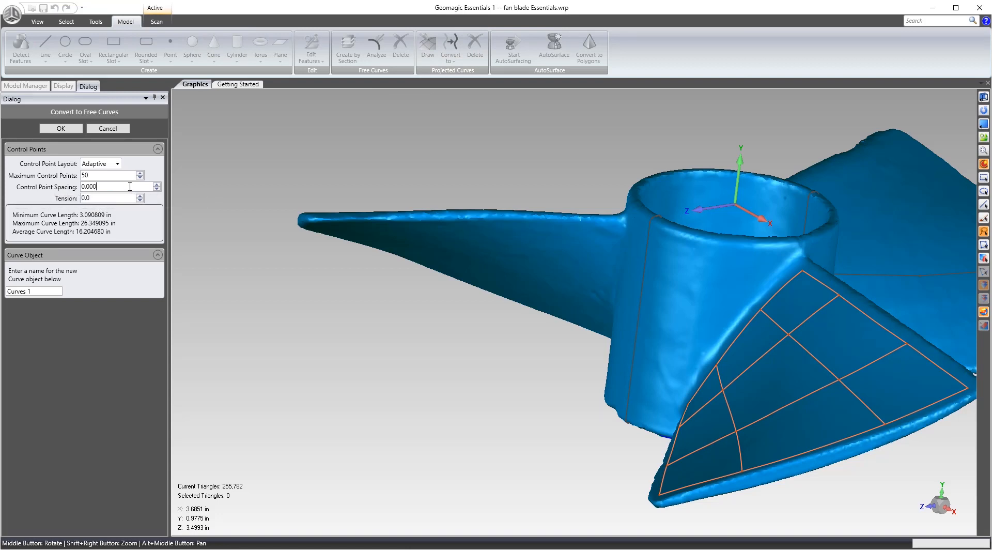
pyautogui.write('0.0005')
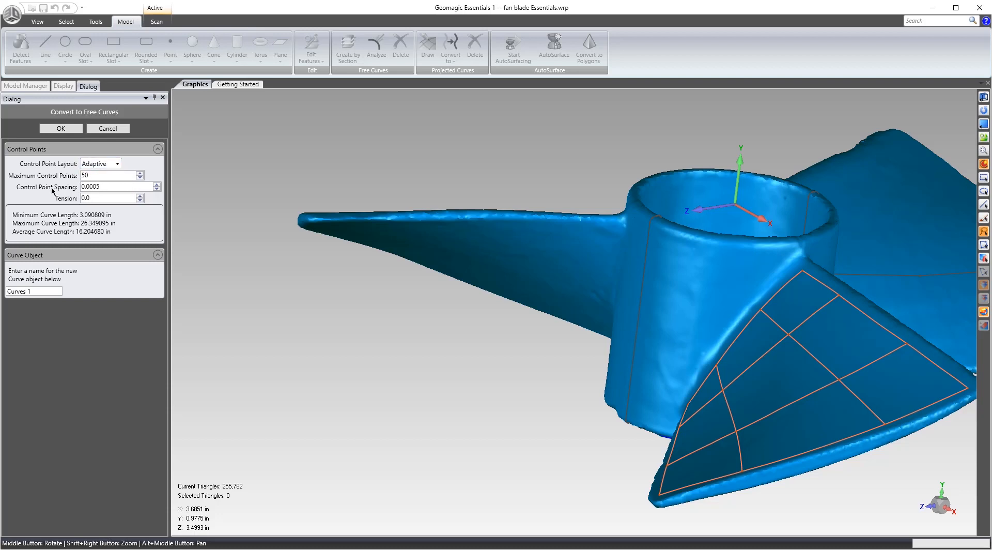
pyautogui.click(107, 186)
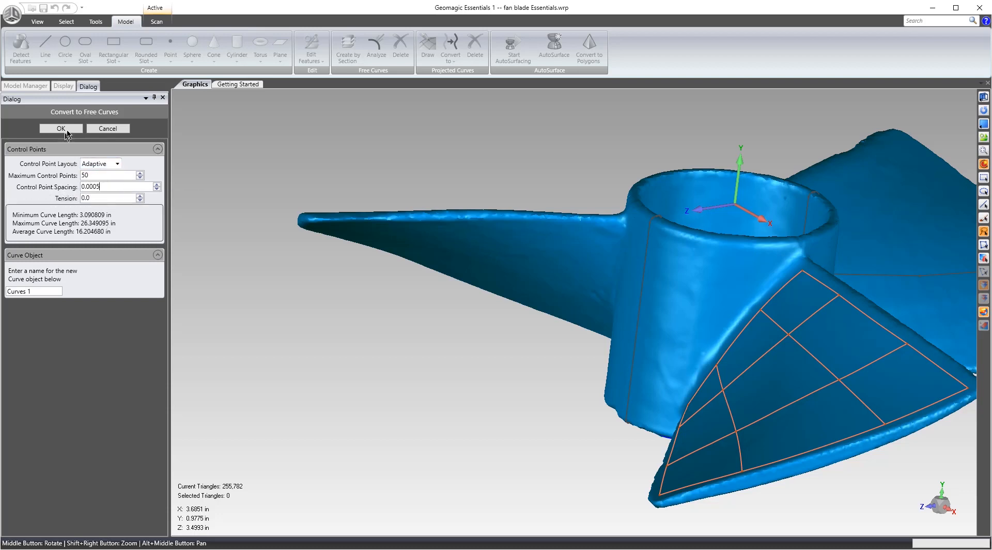
pyautogui.write('0.002374 in')
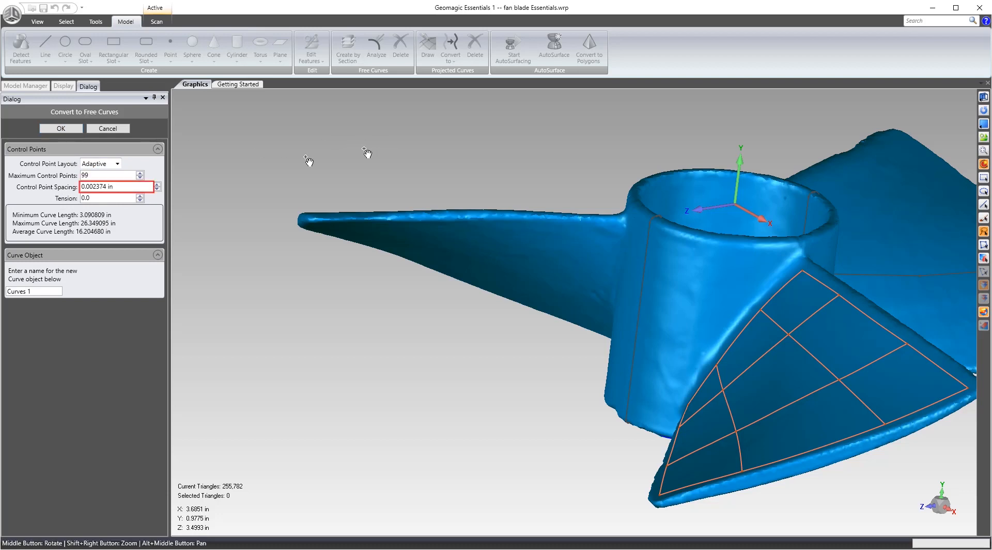
pyautogui.click(105, 186)
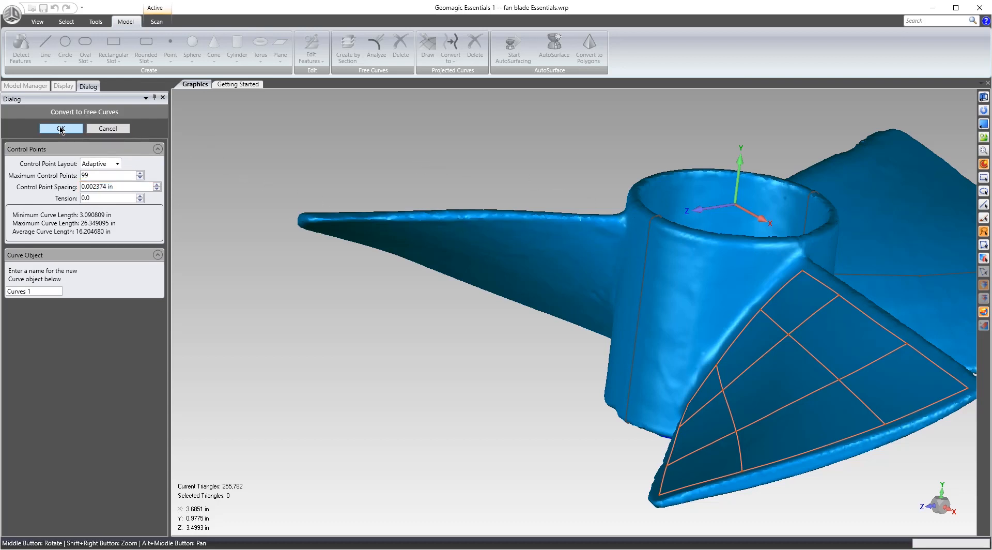
pyautogui.click(61, 128)
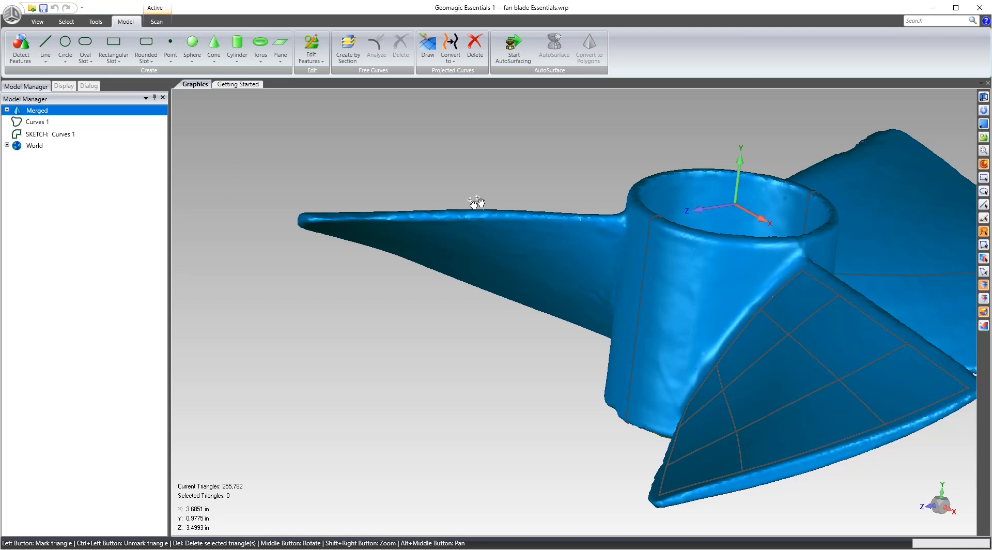
pyautogui.rightClick(37, 111)
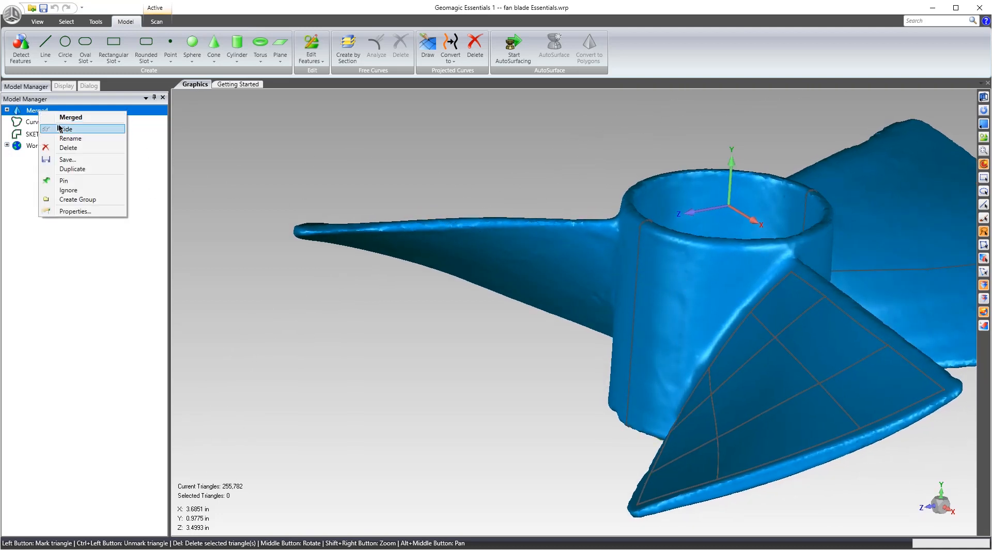
pyautogui.click(66, 129)
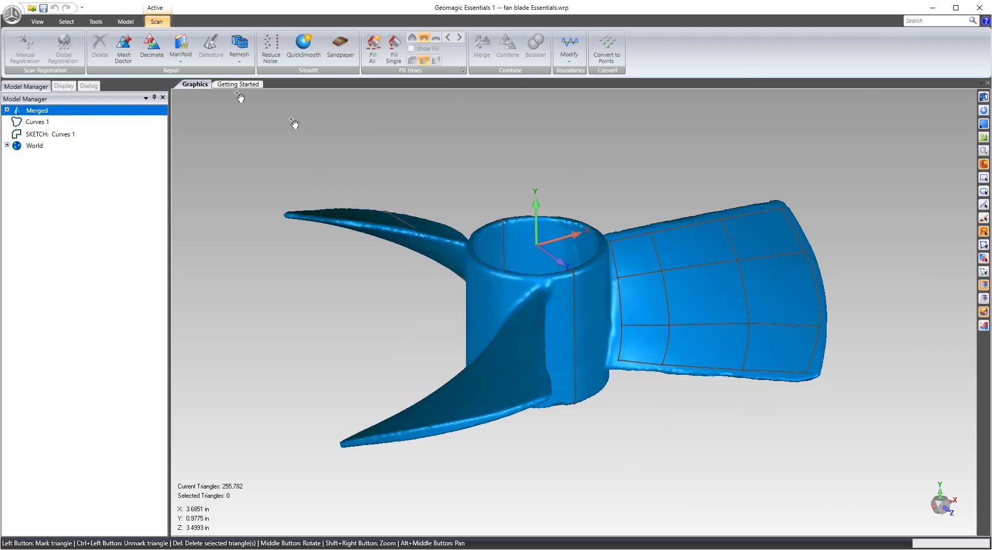
pyautogui.click(125, 21)
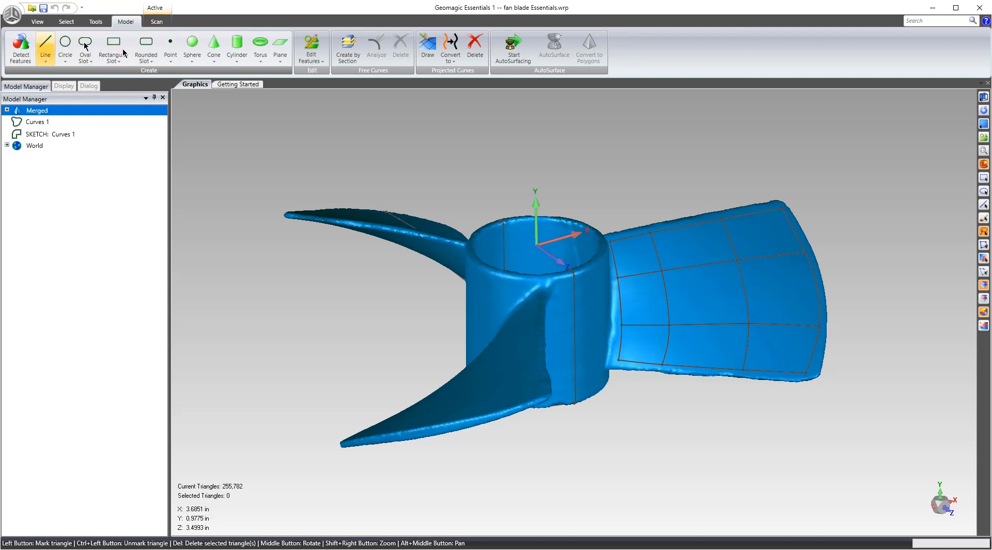
pyautogui.click(170, 49)
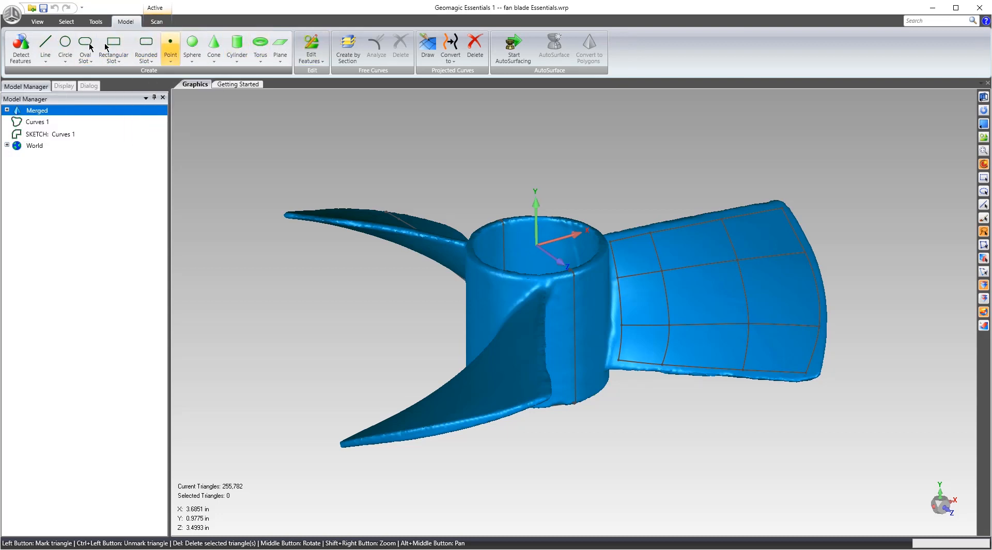
pyautogui.moveTo(280, 49)
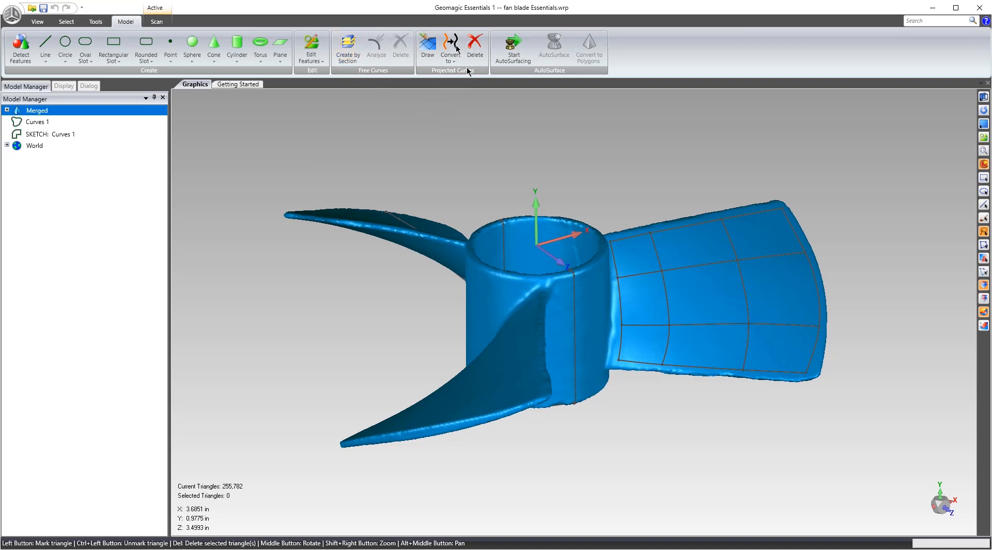
pyautogui.moveTo(472, 87)
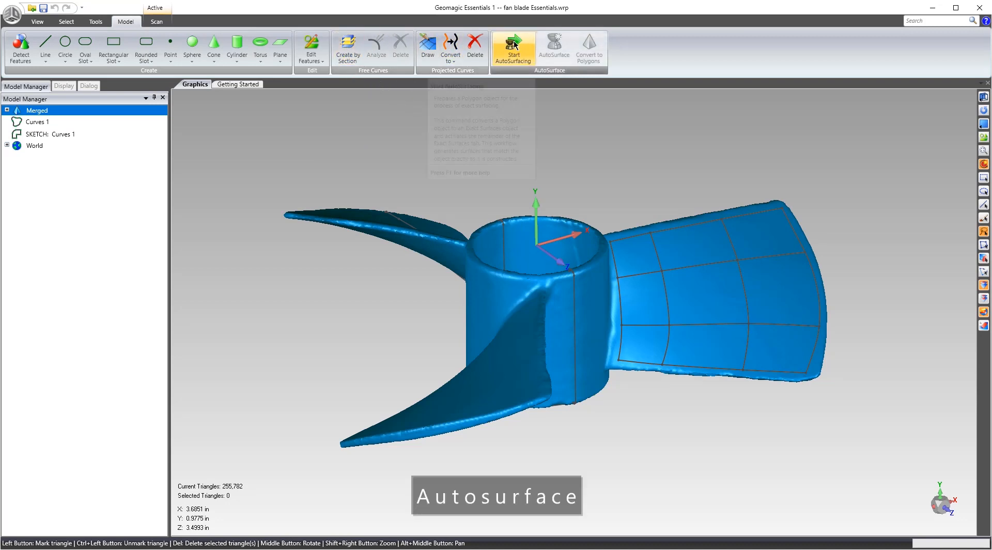
# Convert curves to boundaries and run AutoSurface with Mechanical, AutoEstimate settings for 1,252 patches.
pyautogui.click(513, 47)
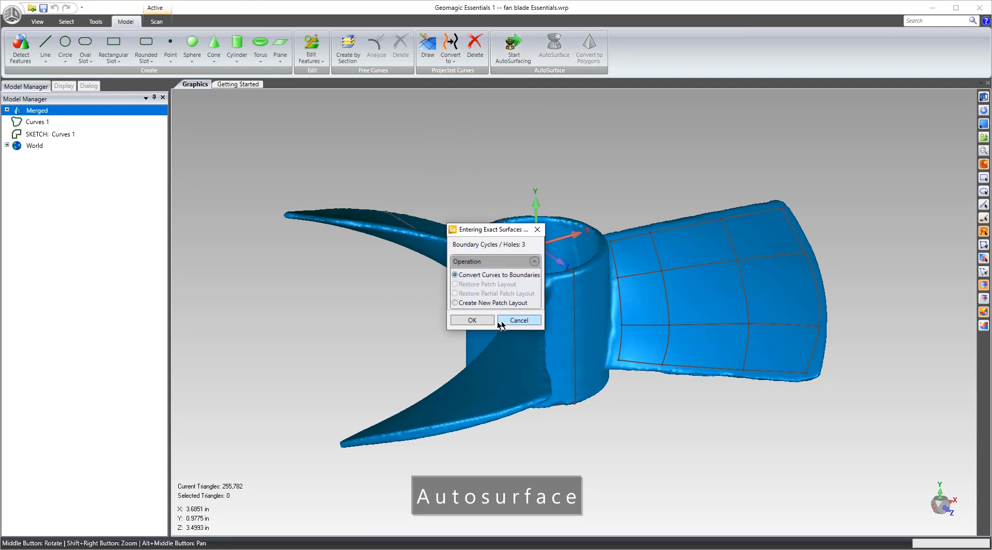
pyautogui.click(471, 321)
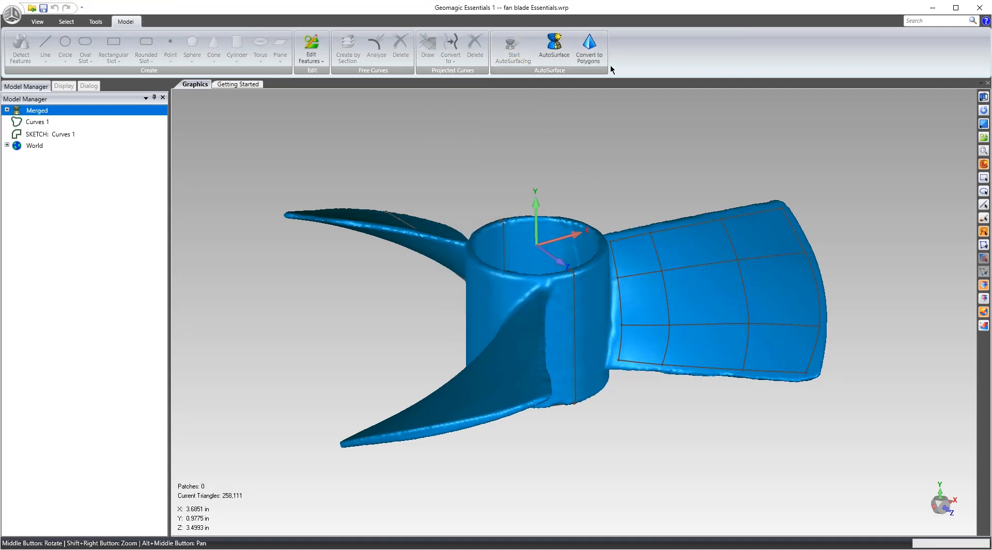
pyautogui.moveTo(554, 49)
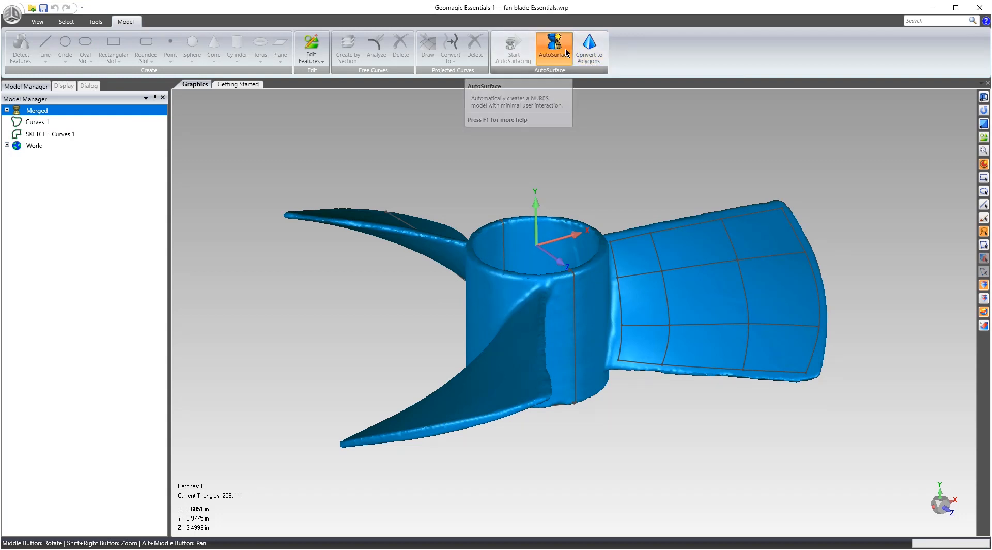
pyautogui.click(554, 50)
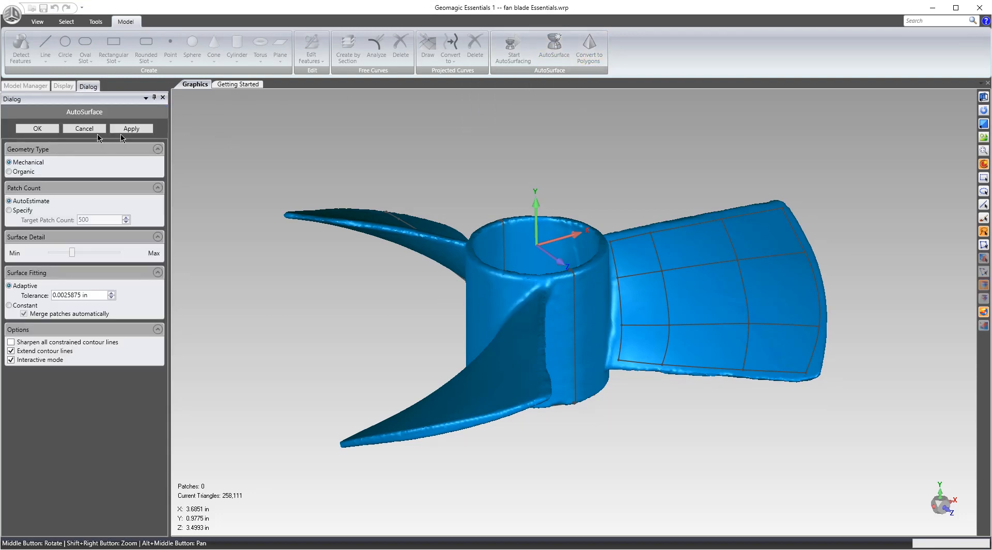
pyautogui.click(131, 128)
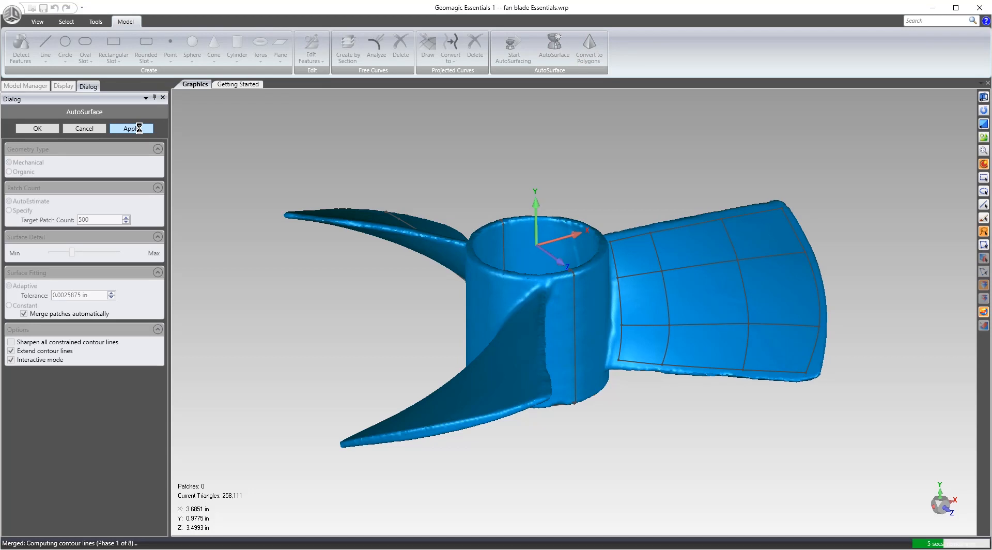
pyautogui.click(131, 129)
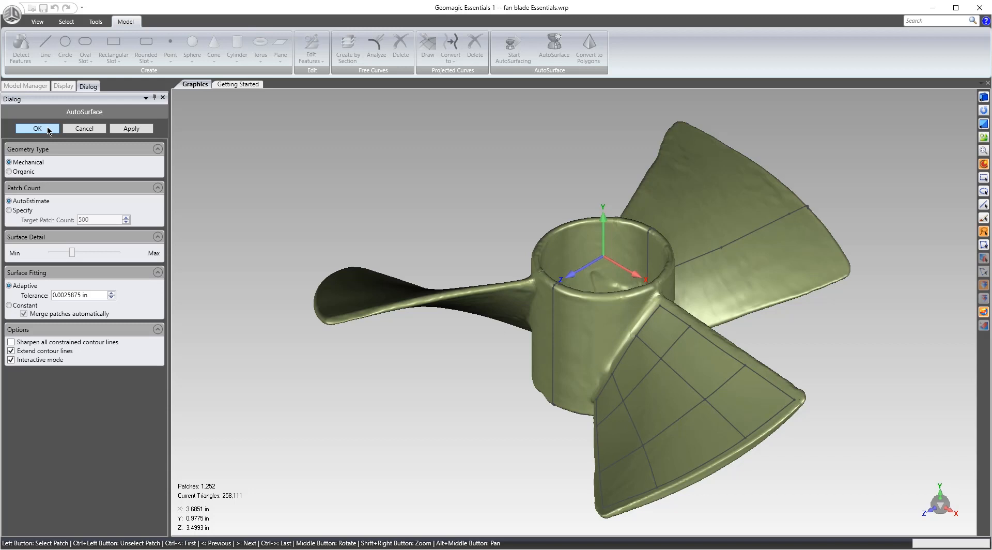
# Accept the 1,252-patch NURBS result and make the Merged fan blade the active object.
pyautogui.click(37, 128)
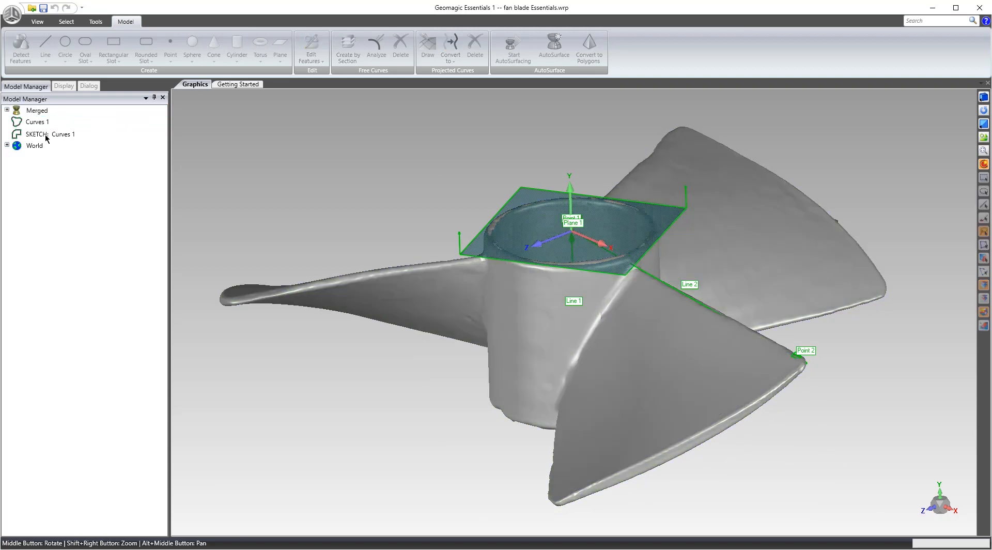
pyautogui.click(37, 111)
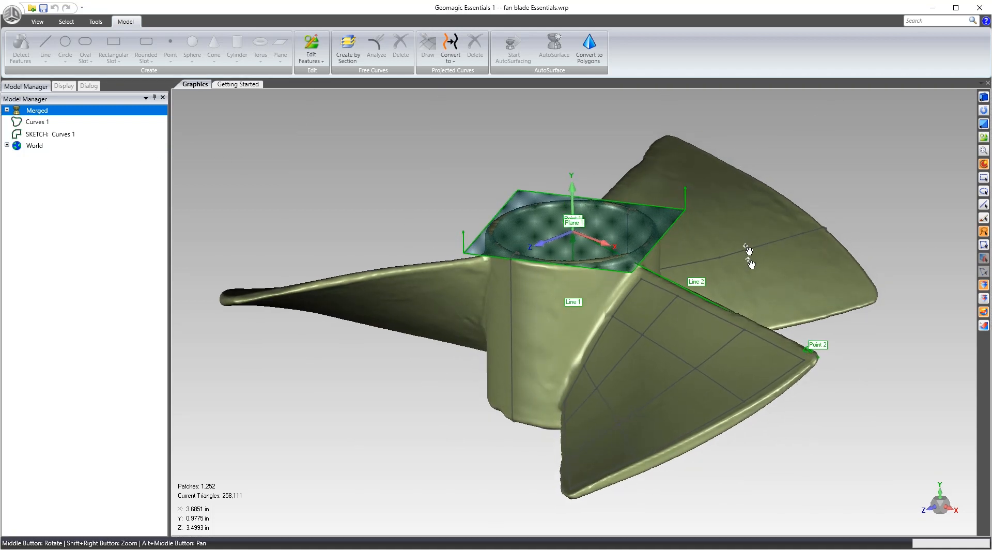
pyautogui.moveTo(750, 263)
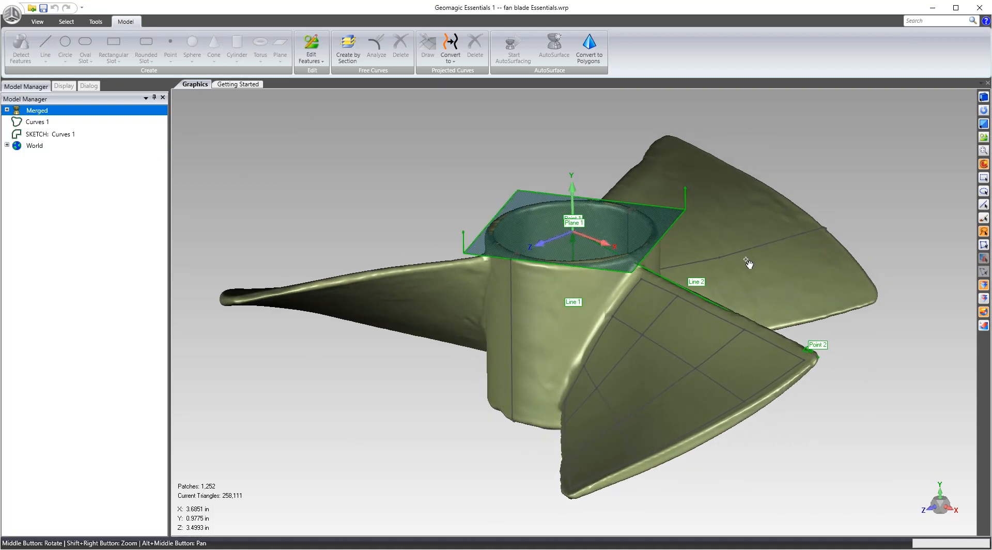
# Start Save As with IGES File type, naming it 'fan blade Essentials live demo.igs'.
pyautogui.click(11, 13)
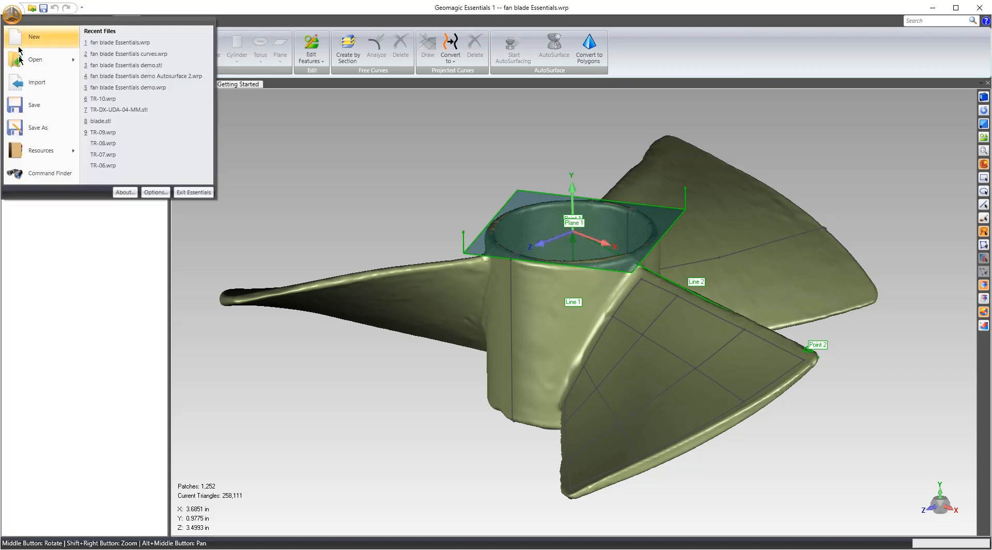
pyautogui.click(38, 127)
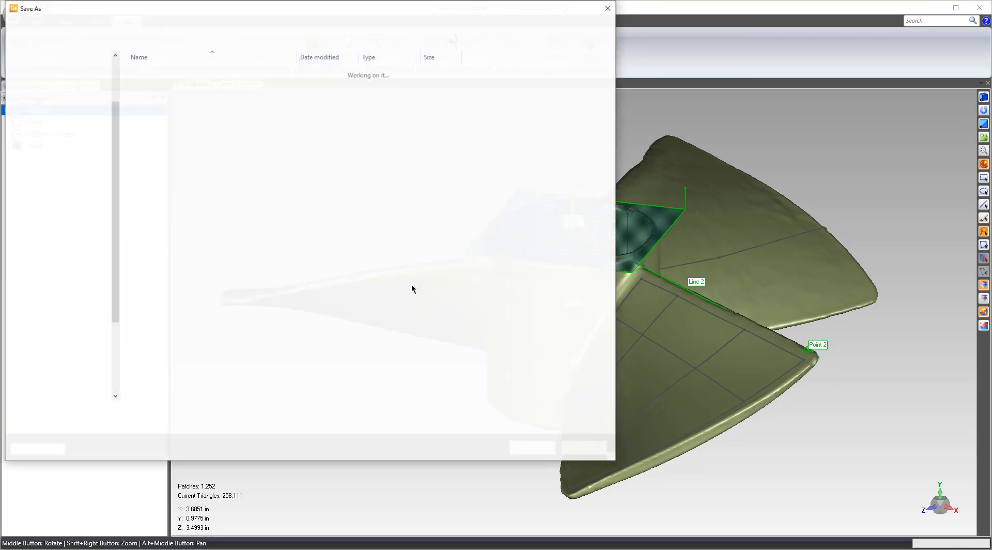
pyautogui.click(339, 425)
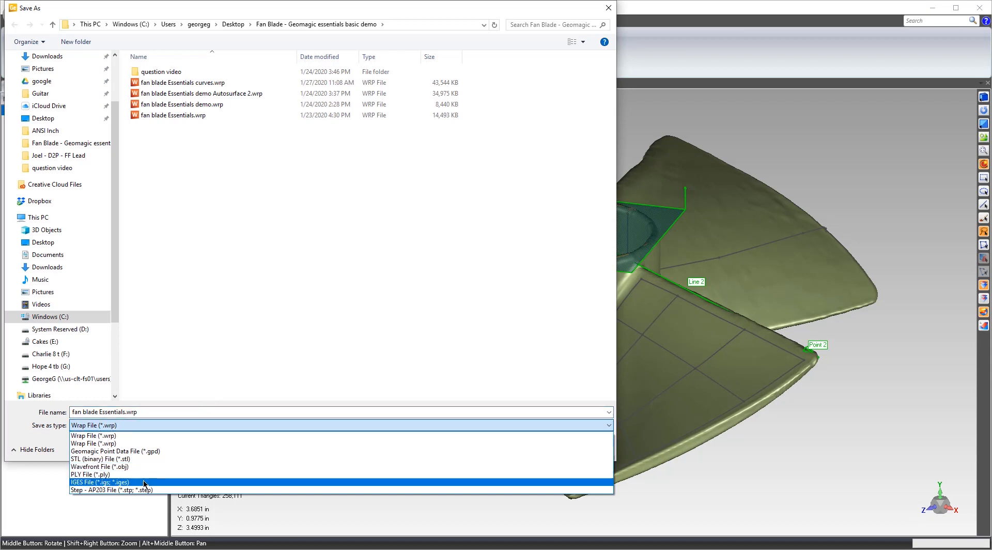
pyautogui.click(99, 482)
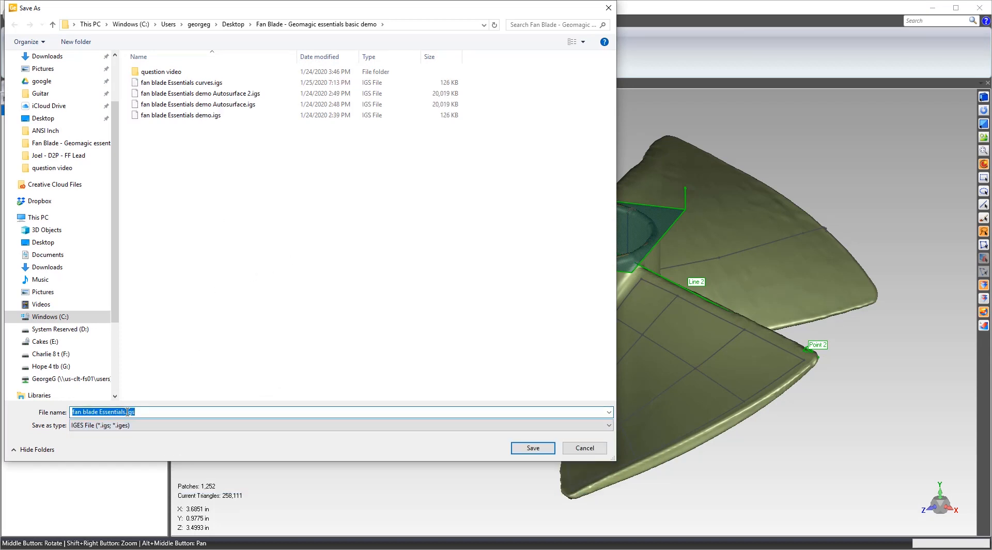
pyautogui.click(288, 411)
pyautogui.write(' live demo')
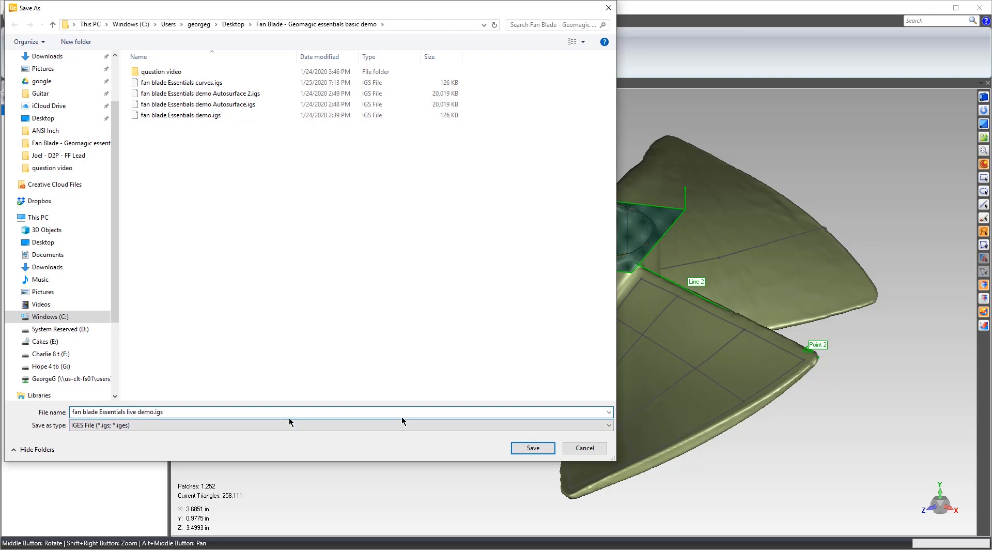
# Save the IGES file exporting NURBS Surfaces, Curve Objects, Features and Datums.
pyautogui.click(533, 448)
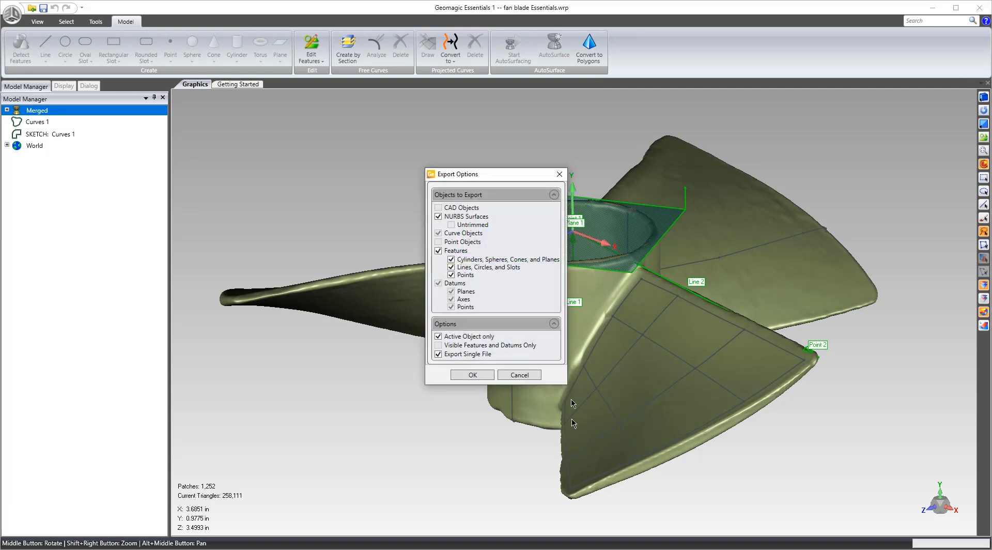
pyautogui.moveTo(448, 177)
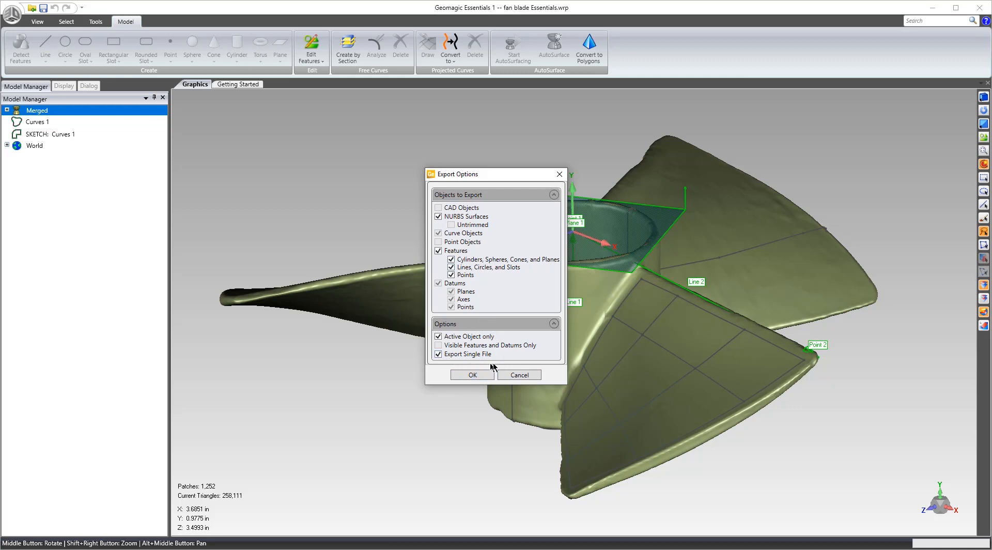
pyautogui.click(471, 374)
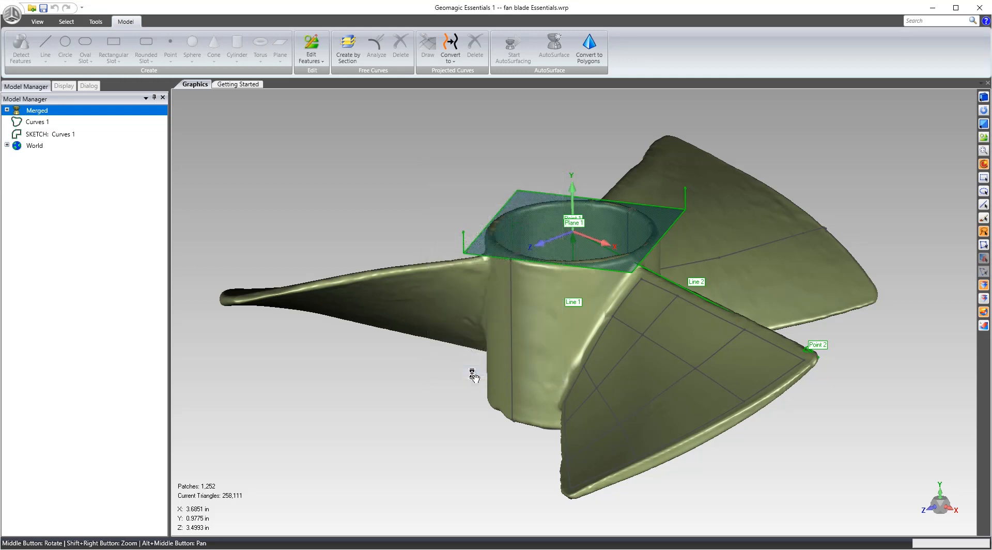